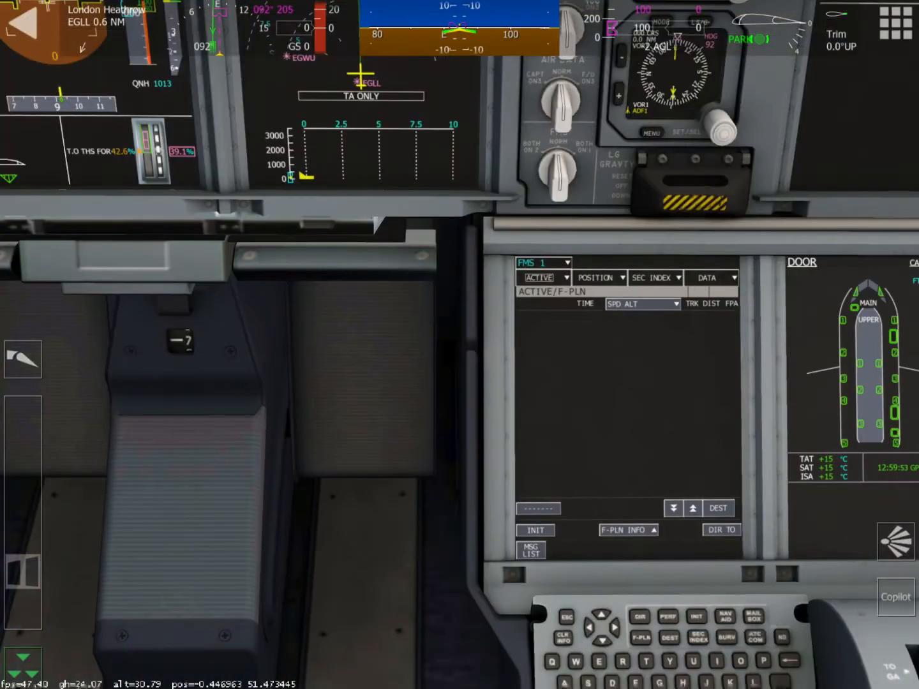
Step: Browse the ACTIVE pages: flight plan, wind, then the flight initialization page
{"action": "left_click", "coordinate": [541, 279]}
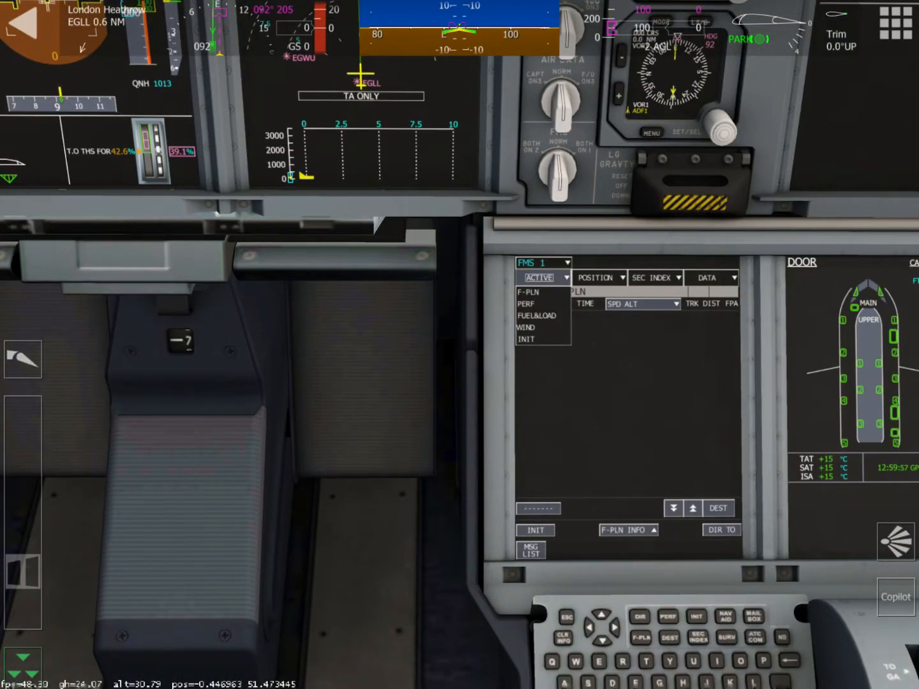
{"action": "left_click", "coordinate": [527, 291]}
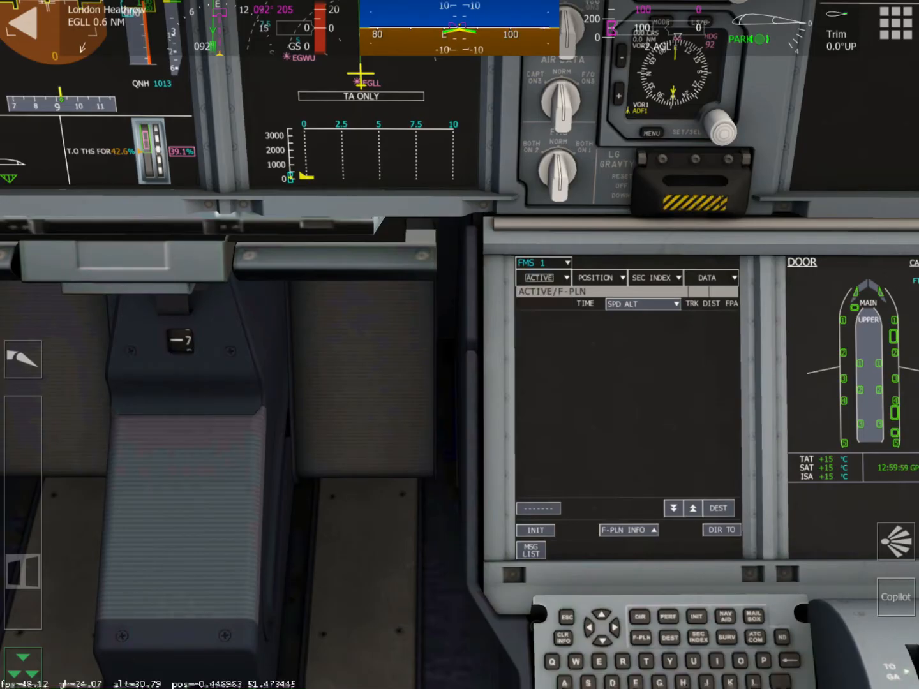
{"action": "left_click", "coordinate": [542, 277]}
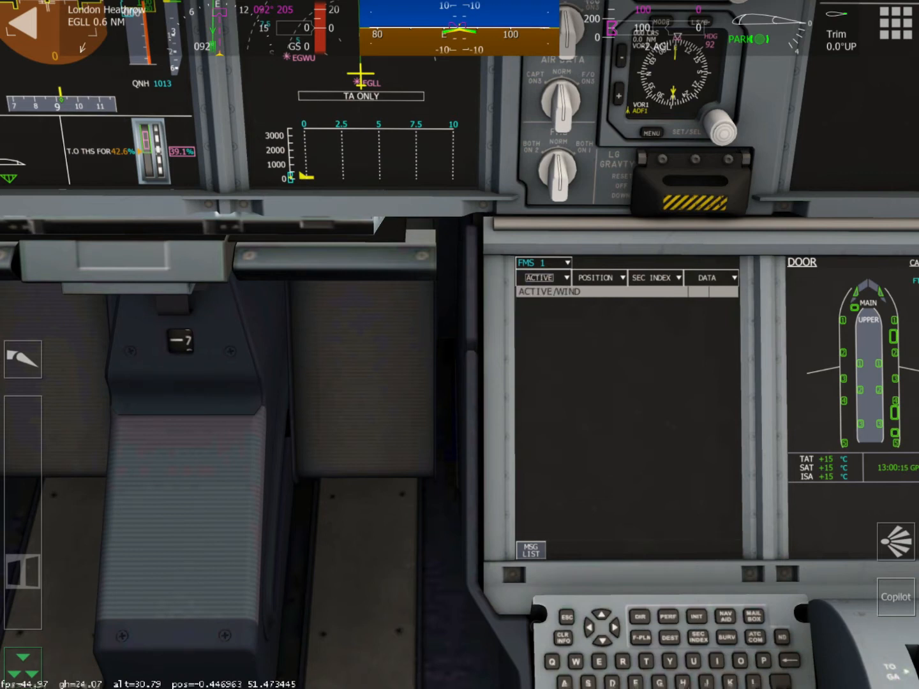
{"action": "left_click", "coordinate": [541, 277]}
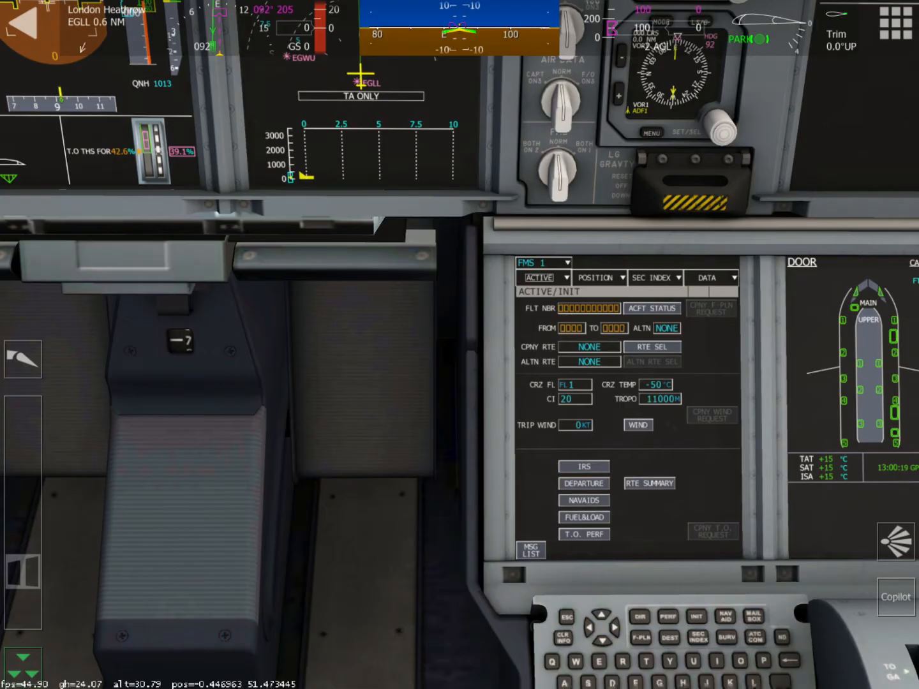
Step: Browse the POSITION monitor, navaids and GPS pages, then the secondary flight plan index
{"action": "left_click", "coordinate": [599, 277]}
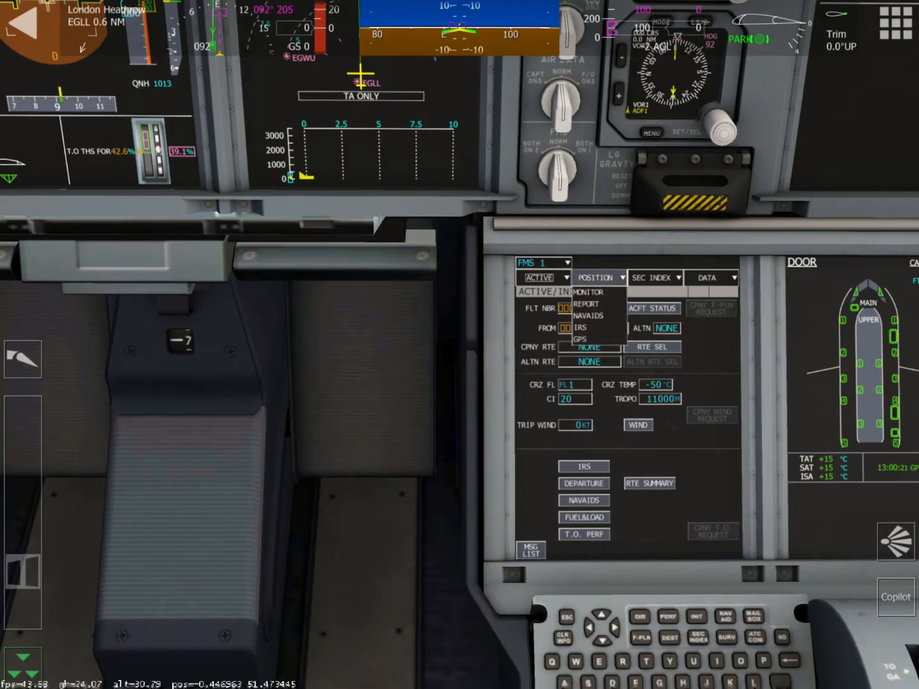
{"action": "left_click", "coordinate": [595, 277]}
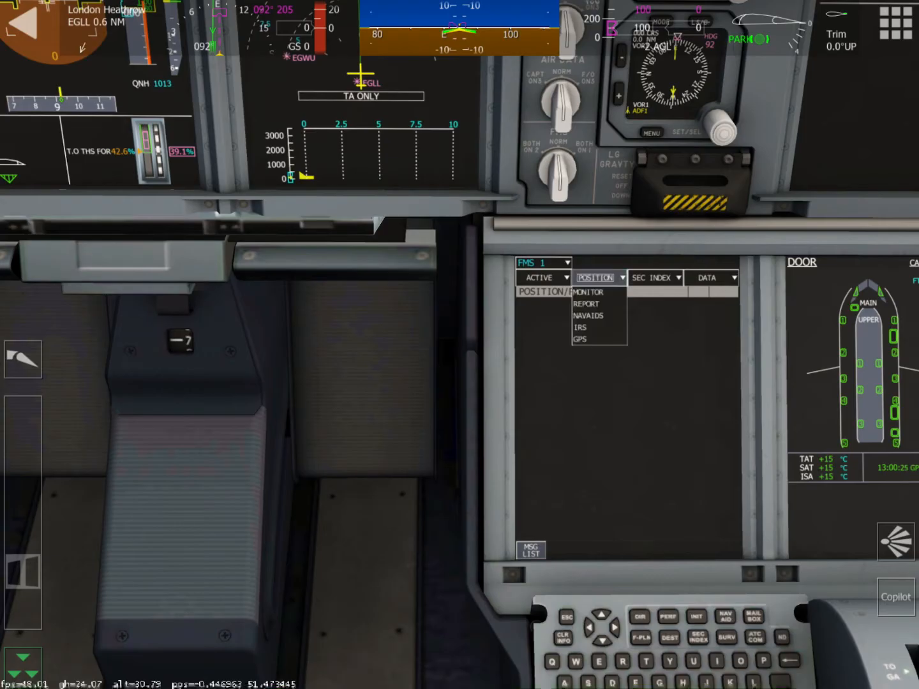
{"action": "left_click", "coordinate": [589, 315]}
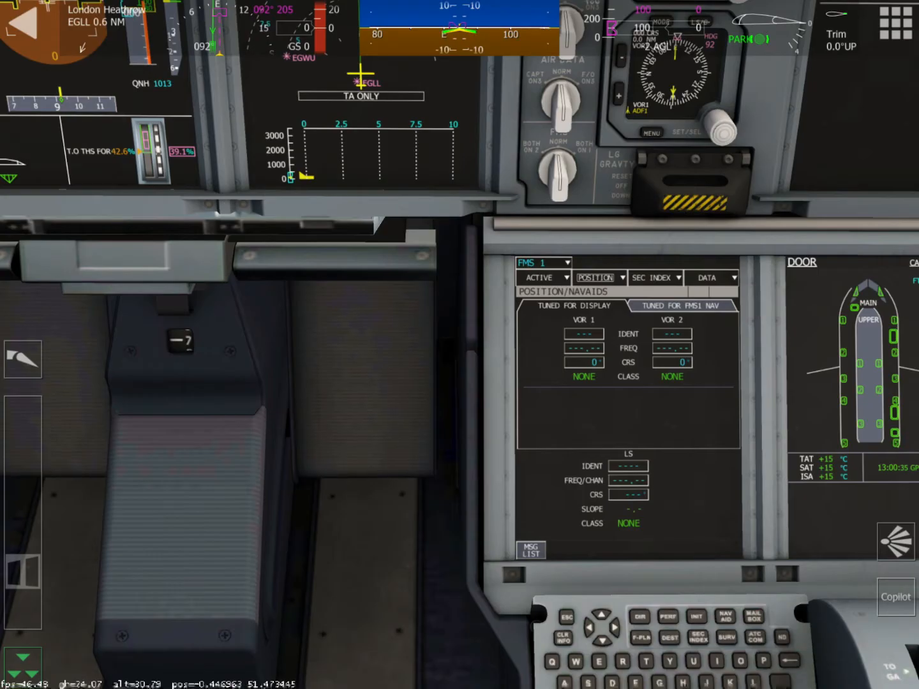
{"action": "left_click", "coordinate": [598, 277]}
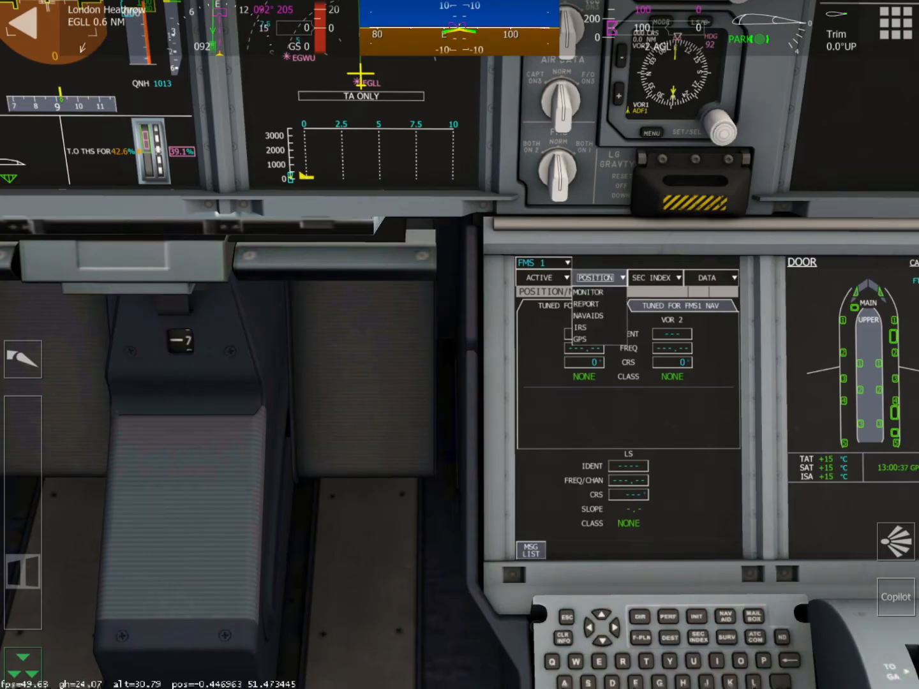
{"action": "left_click", "coordinate": [580, 339]}
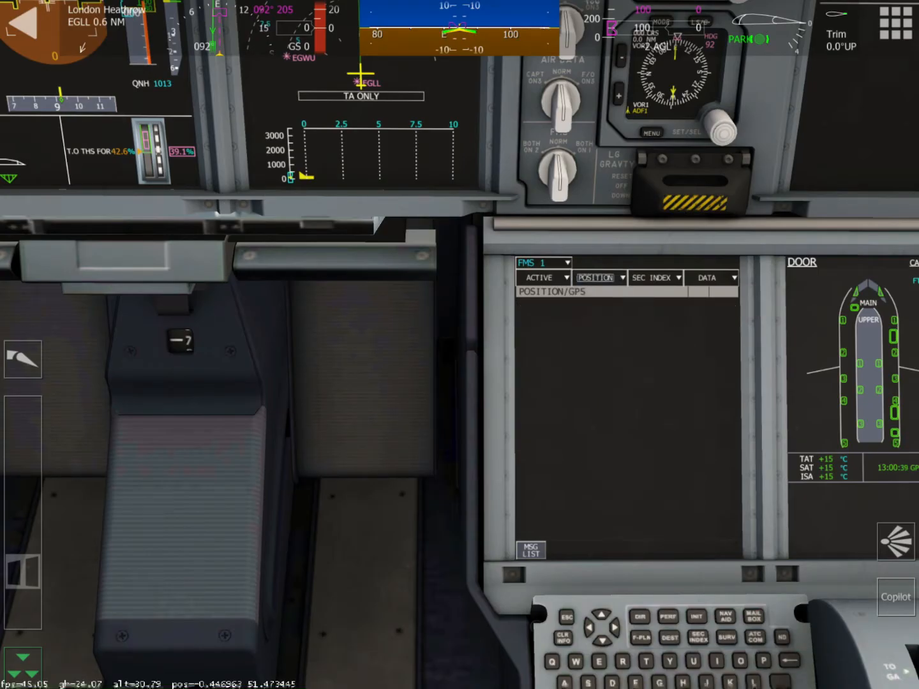
{"action": "left_click", "coordinate": [654, 279]}
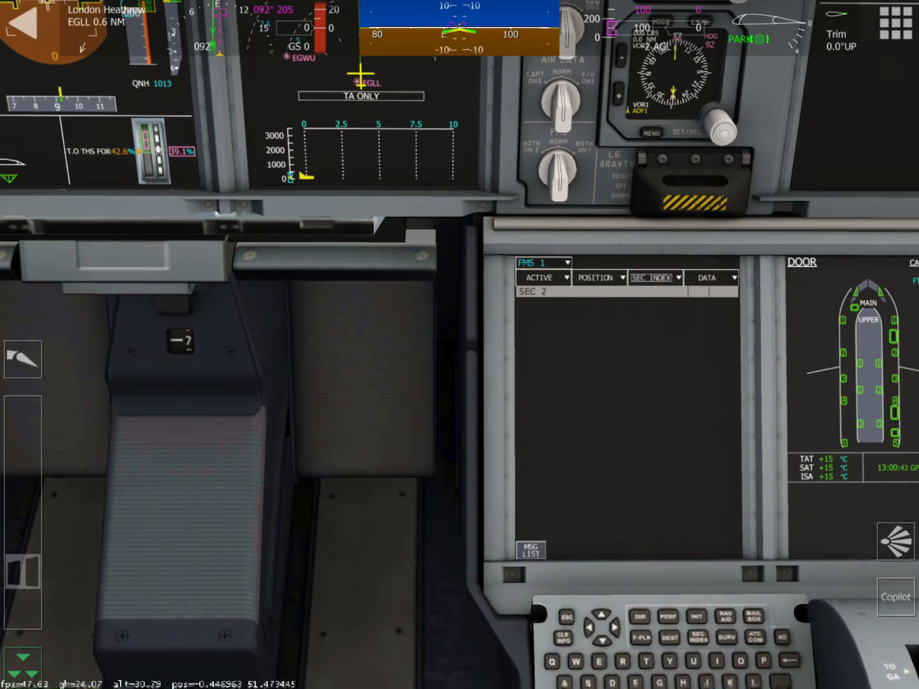
Step: View the DATA waypoint, navaid, route and airport pages, ending on the direct-to page
{"action": "left_click", "coordinate": [708, 279]}
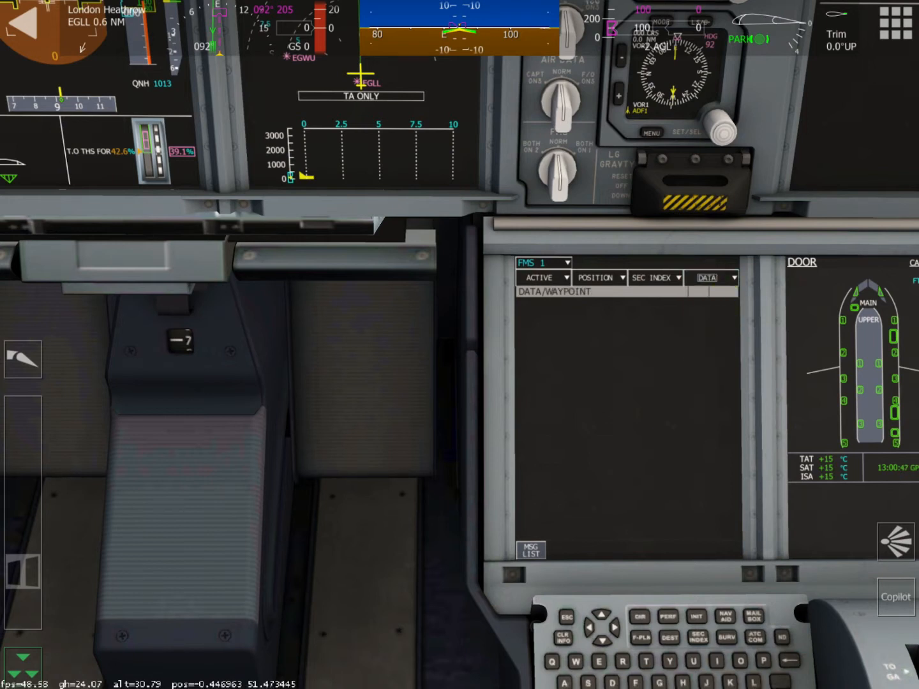
{"action": "left_click", "coordinate": [707, 278]}
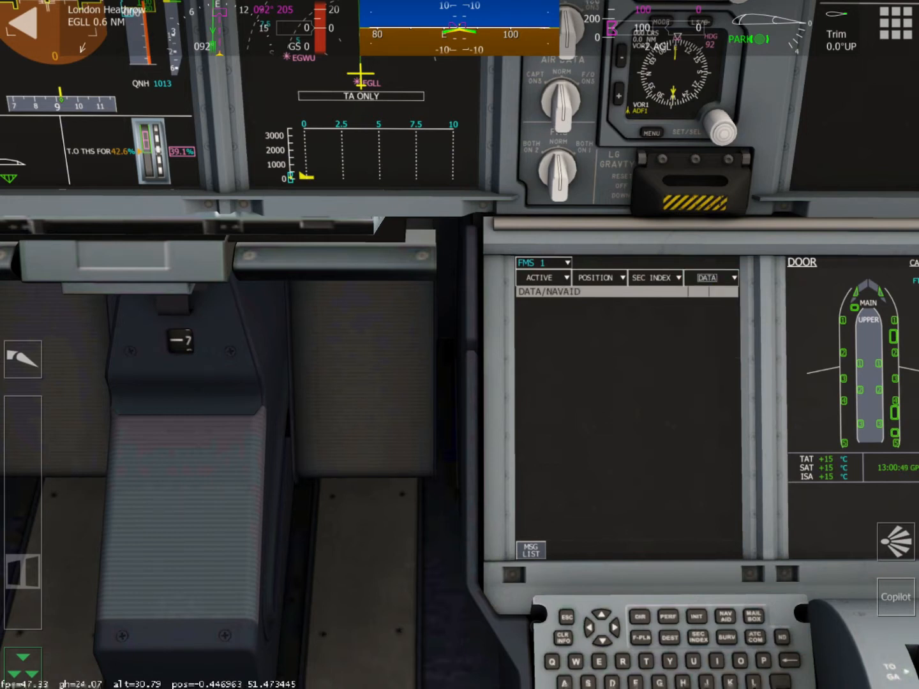
{"action": "left_click", "coordinate": [709, 277]}
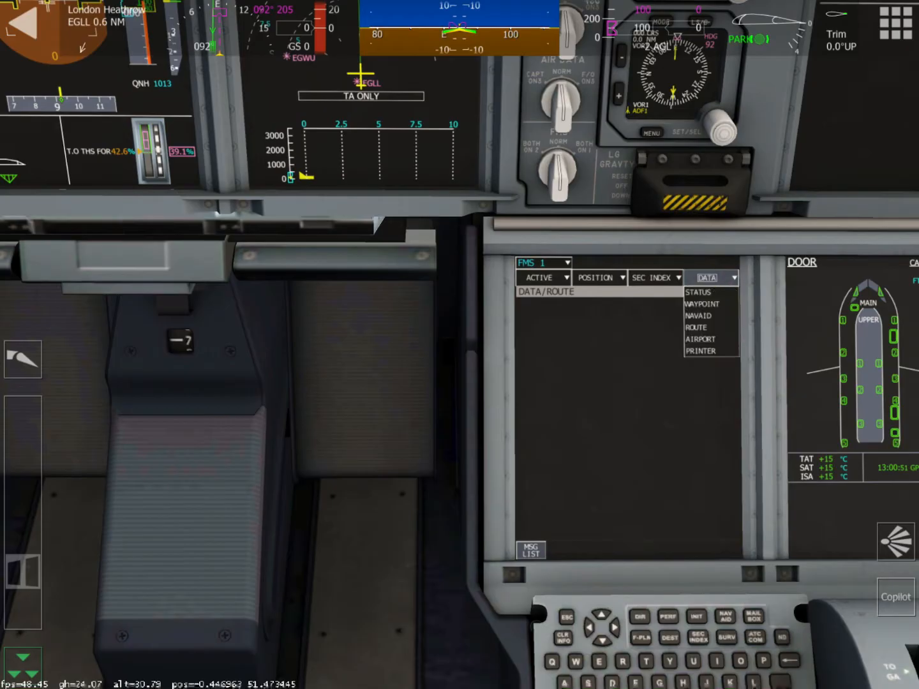
{"action": "left_click", "coordinate": [700, 339]}
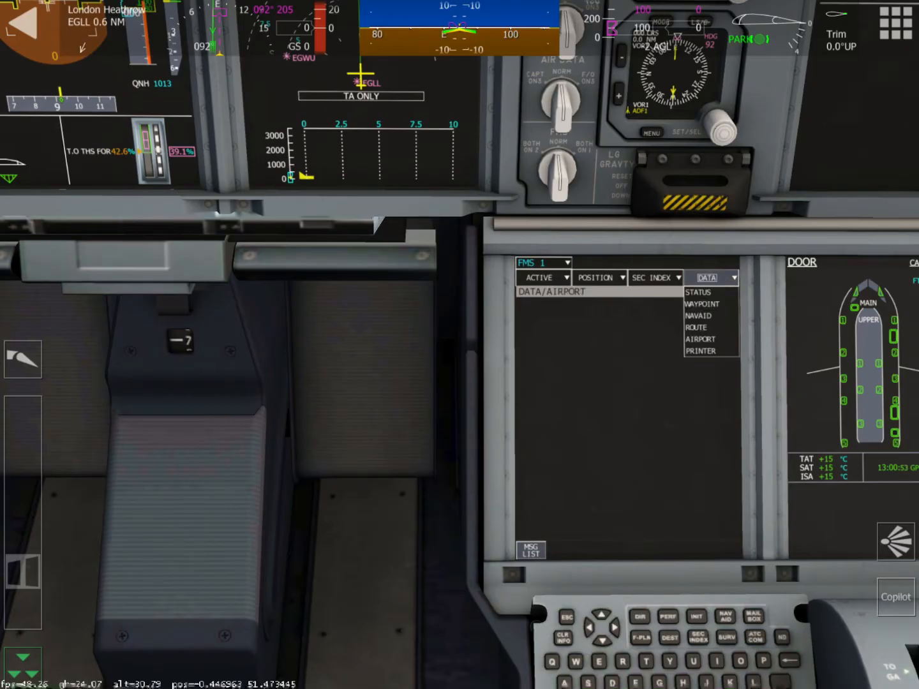
{"action": "left_click", "coordinate": [697, 291]}
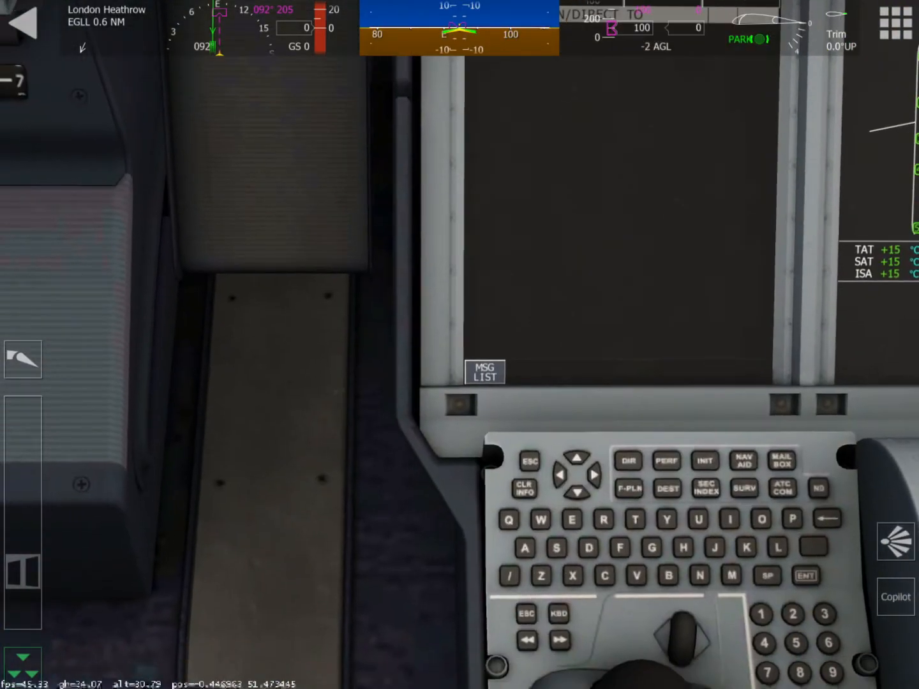
Step: Show the flight initialization page, then the surveillance page for XPDR, TCAS, WXR and TAWS
{"action": "left_click", "coordinate": [666, 460]}
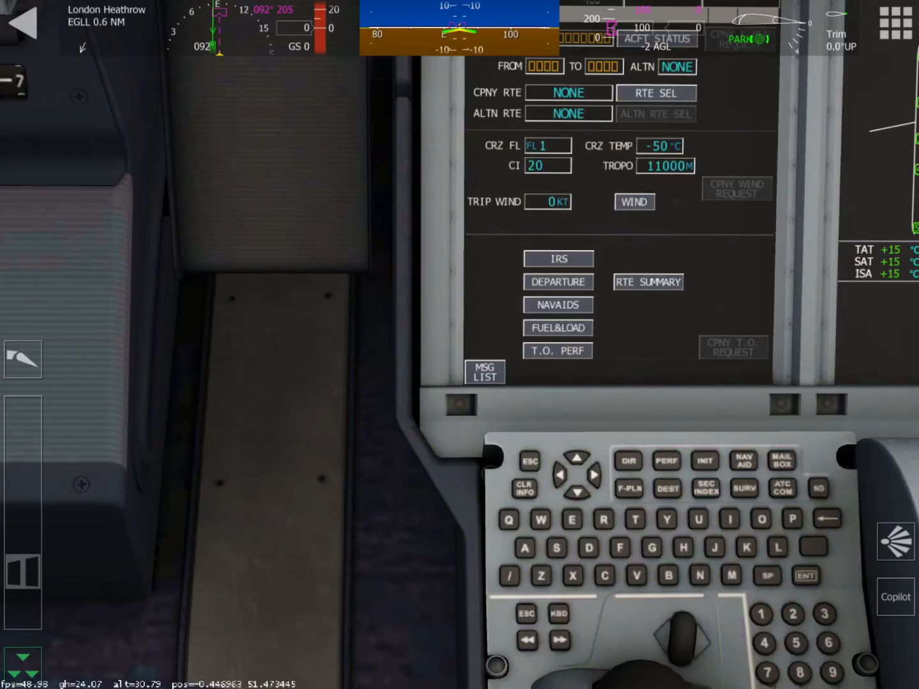
{"action": "left_click", "coordinate": [557, 304]}
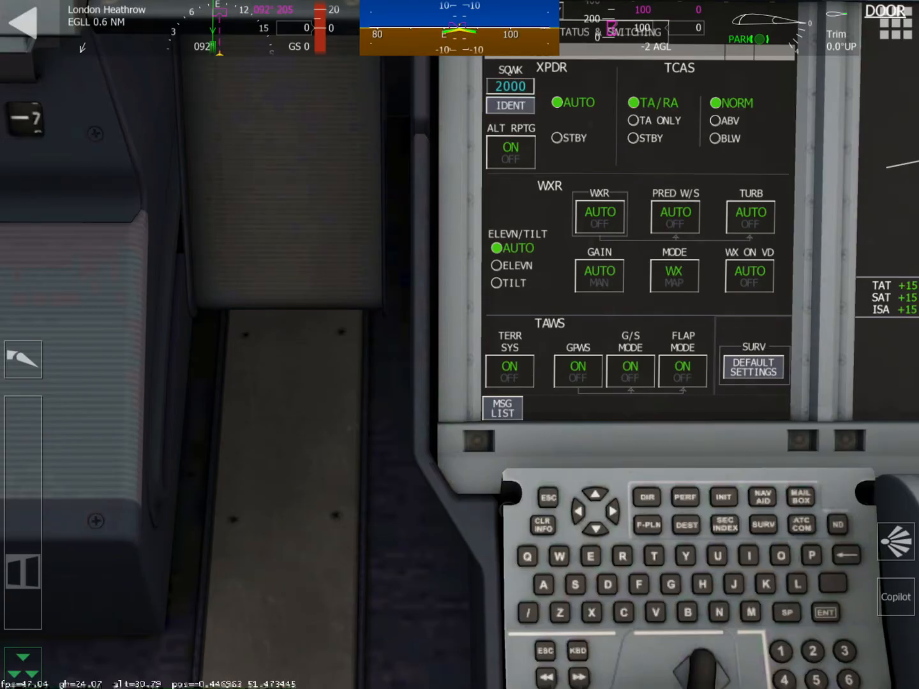
Step: Toggle XPDR STBY/AUTO and TCAS TA ONLY/TA-RA, leave TCAS on ABV, return to INIT
{"action": "left_click", "coordinate": [559, 138]}
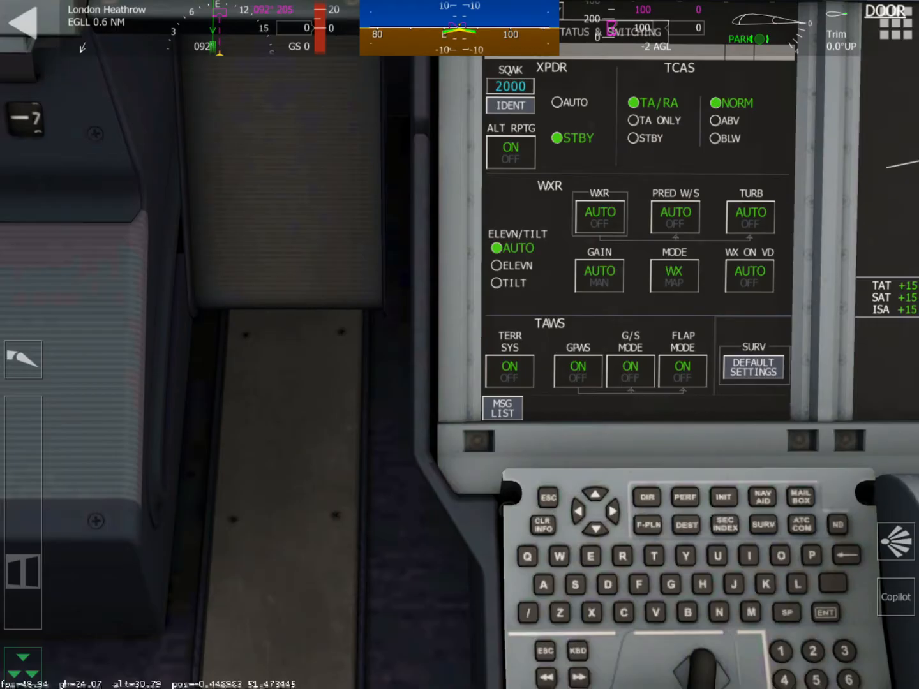
{"action": "left_click", "coordinate": [557, 103]}
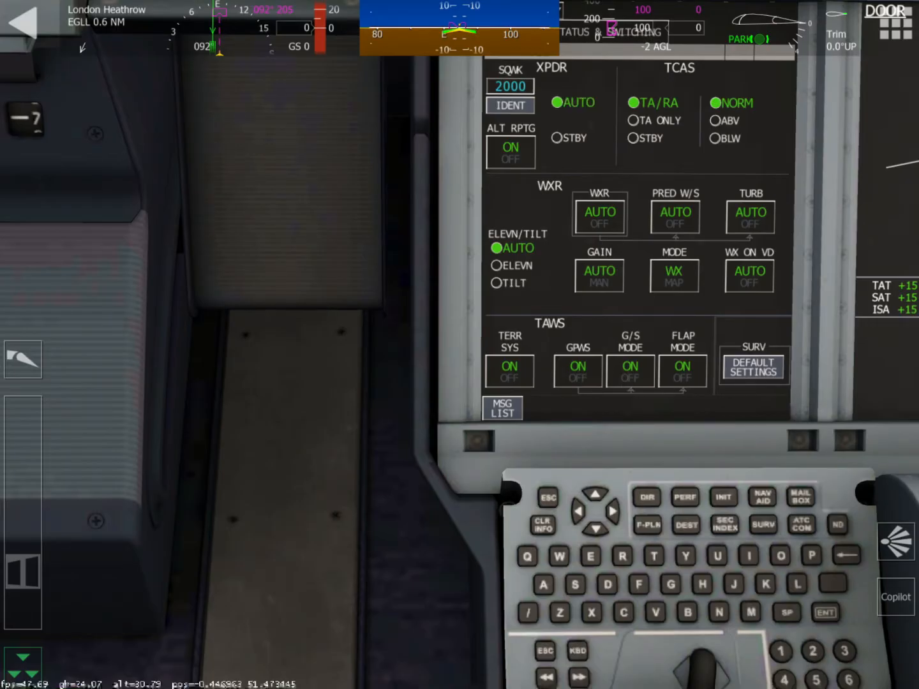
{"action": "left_click", "coordinate": [633, 120]}
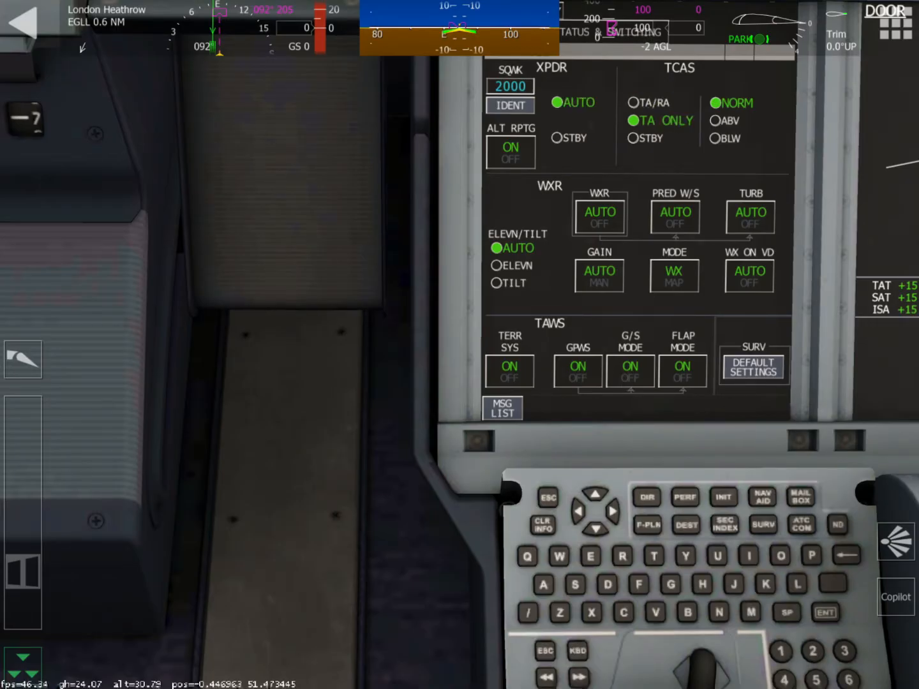
{"action": "left_click", "coordinate": [633, 102]}
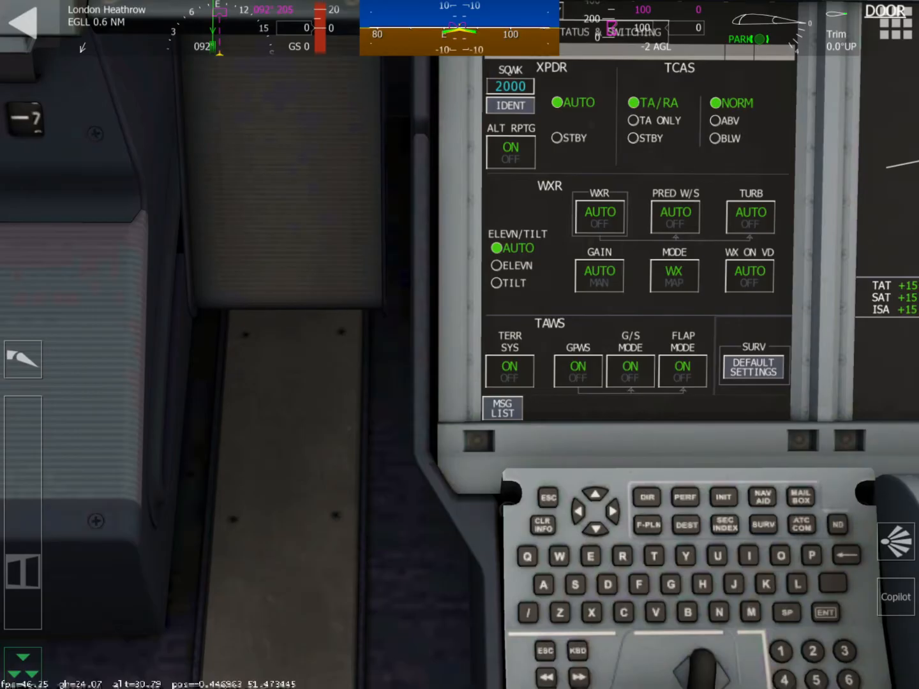
{"action": "left_click", "coordinate": [715, 120]}
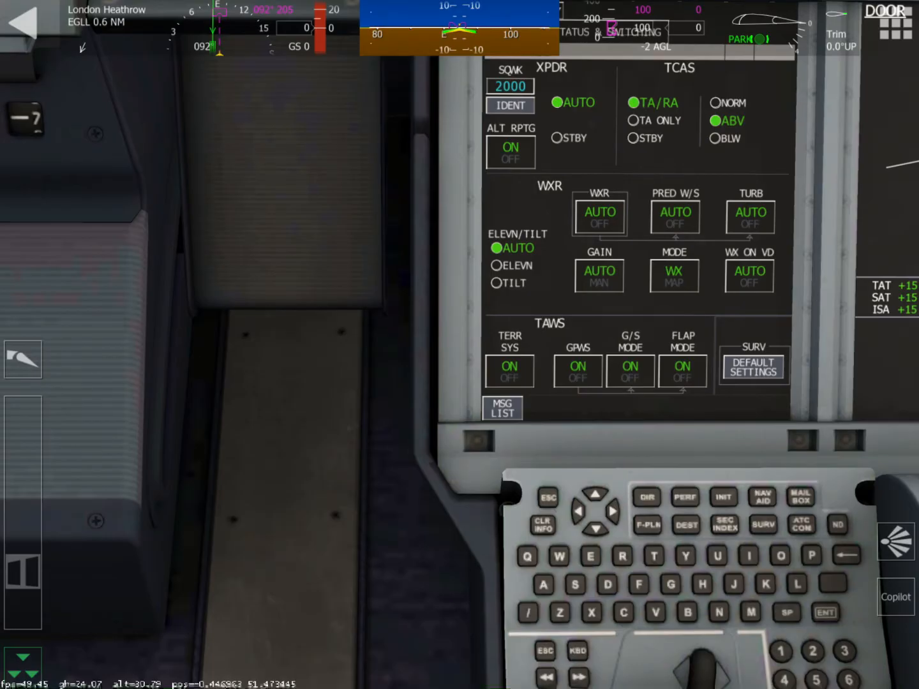
{"action": "left_click", "coordinate": [647, 524]}
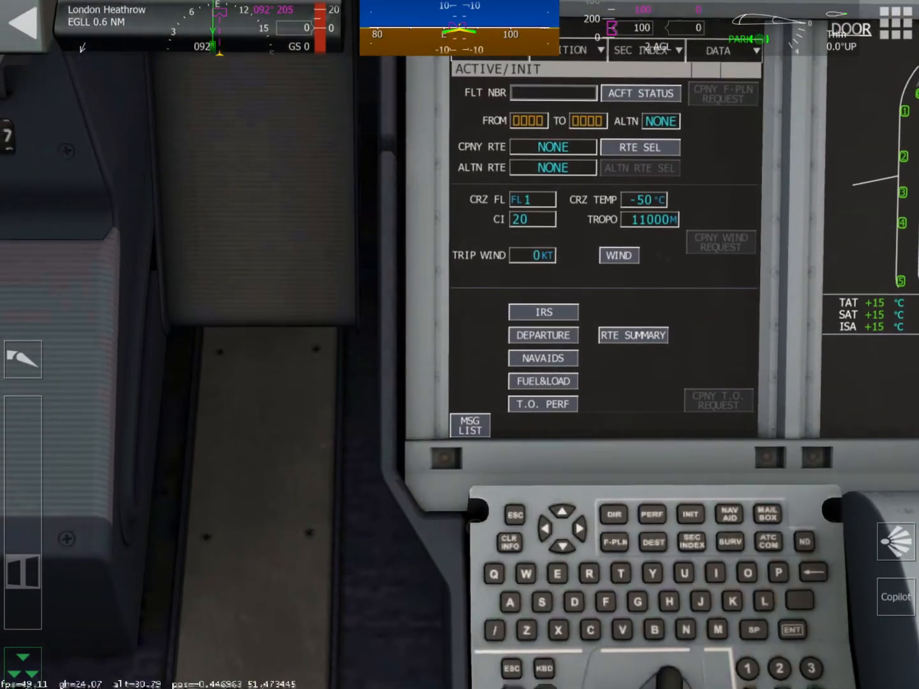
Step: Enter flight number BAW234, city pair EGLL to LEMD and cruise level FL390
{"action": "type", "text": "BAW234"}
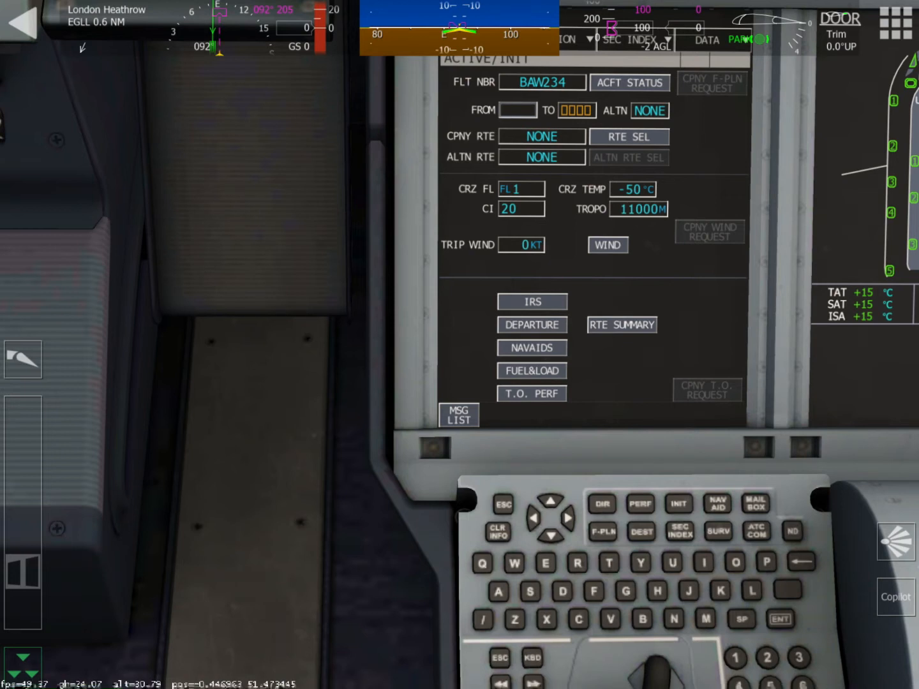
{"action": "type", "text": "EGL"}
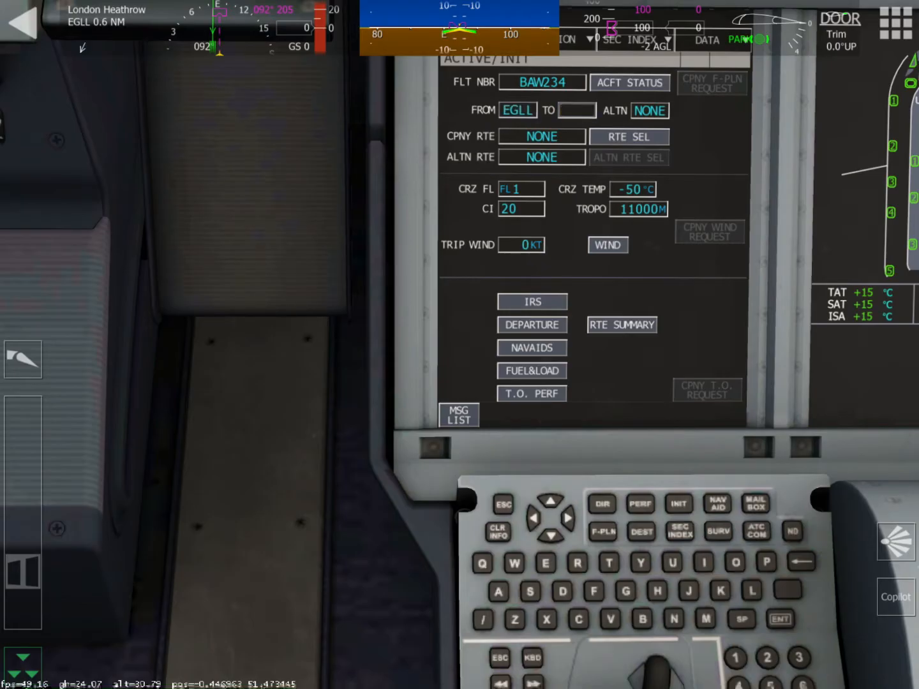
{"action": "type", "text": "LEMD"}
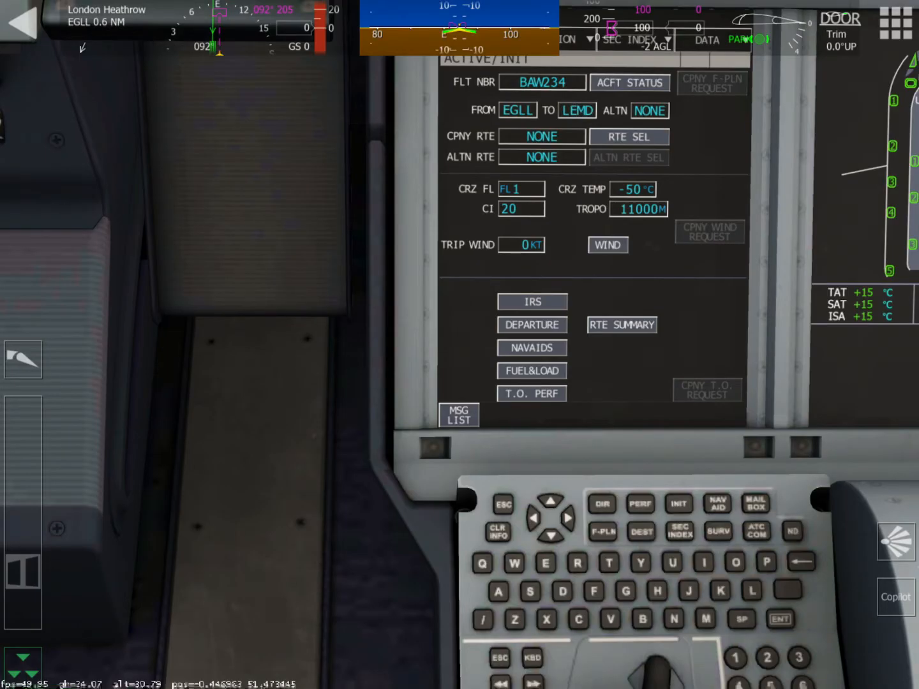
{"action": "left_click", "coordinate": [521, 189]}
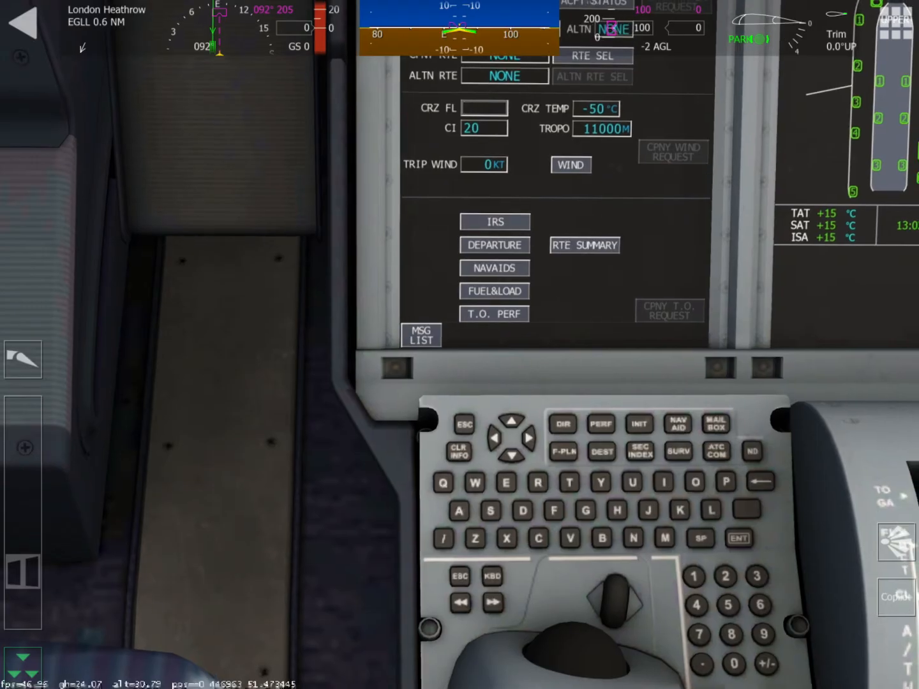
{"action": "type", "text": "390"}
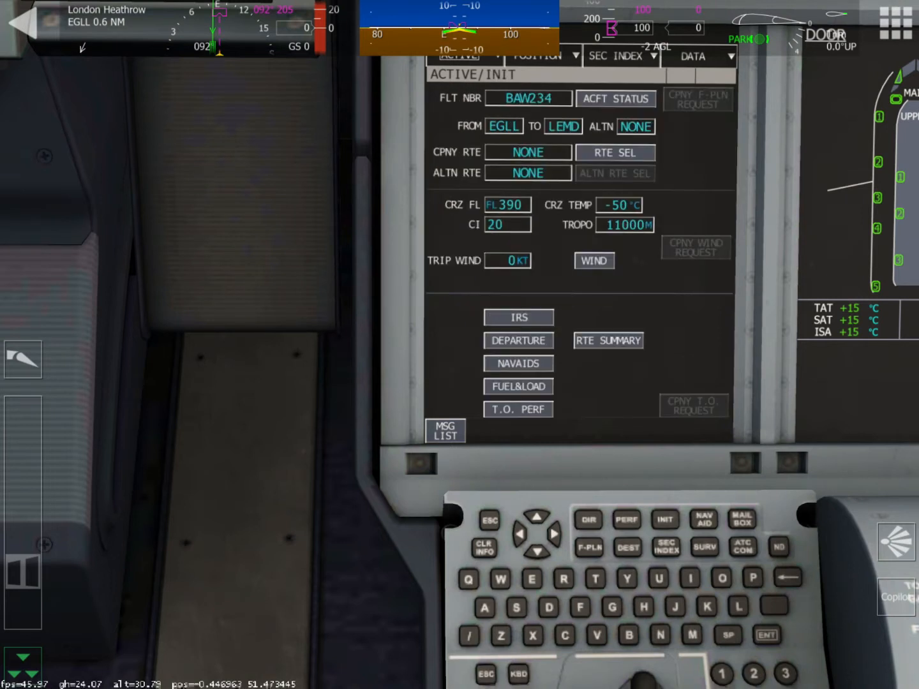
Step: Set the EGLL departure to runway 09L with the DET SID
{"action": "left_click", "coordinate": [518, 341]}
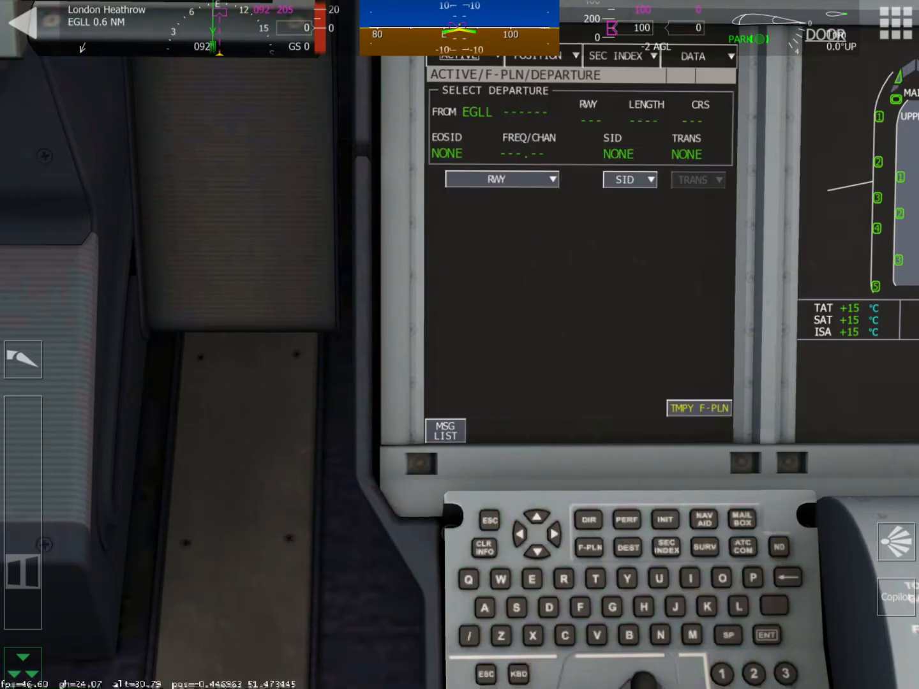
{"action": "left_click", "coordinate": [502, 179]}
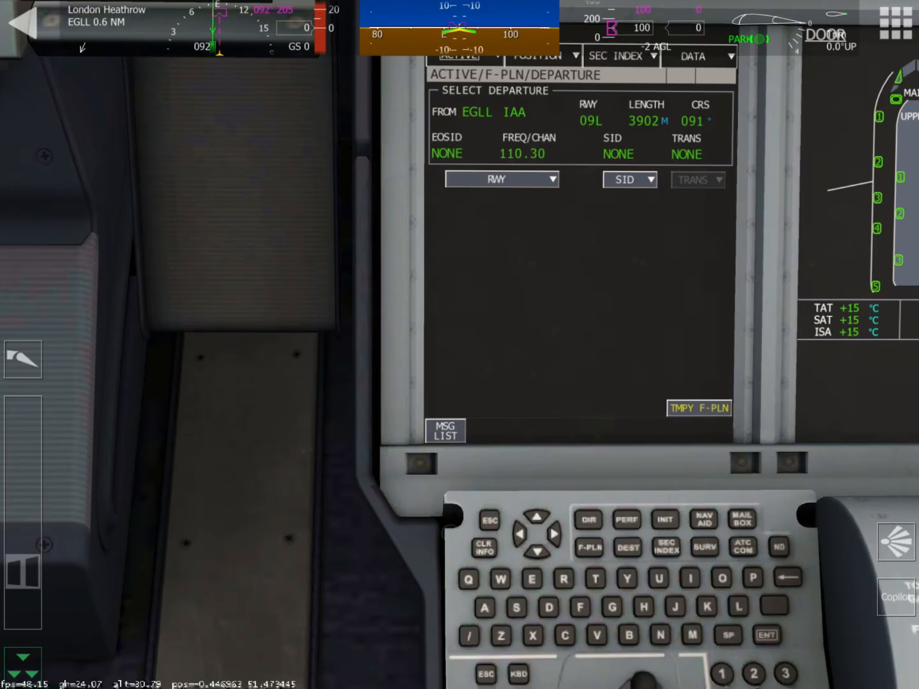
{"action": "left_click", "coordinate": [629, 179]}
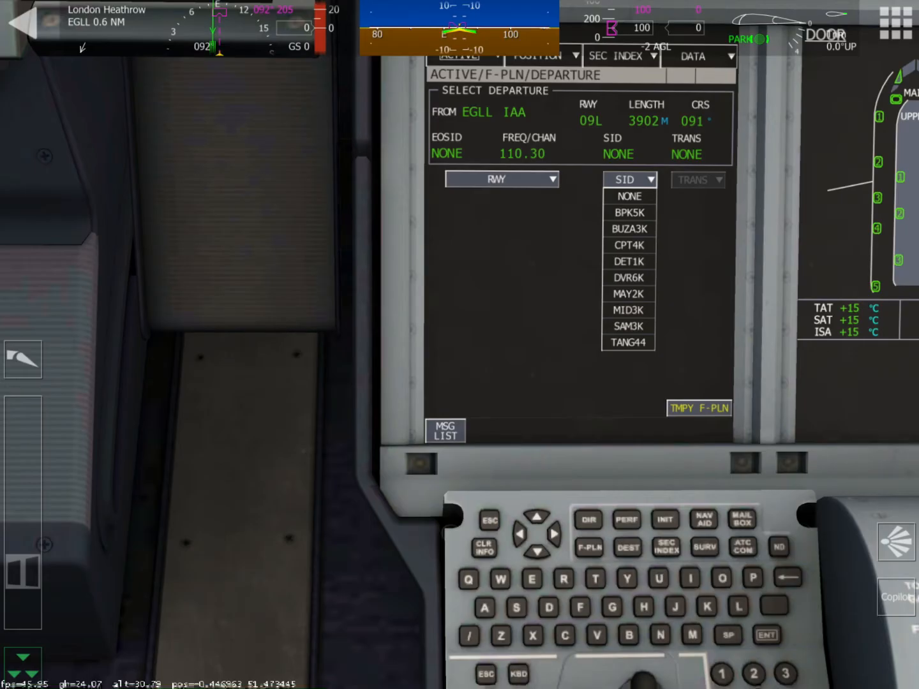
{"action": "left_click", "coordinate": [628, 260]}
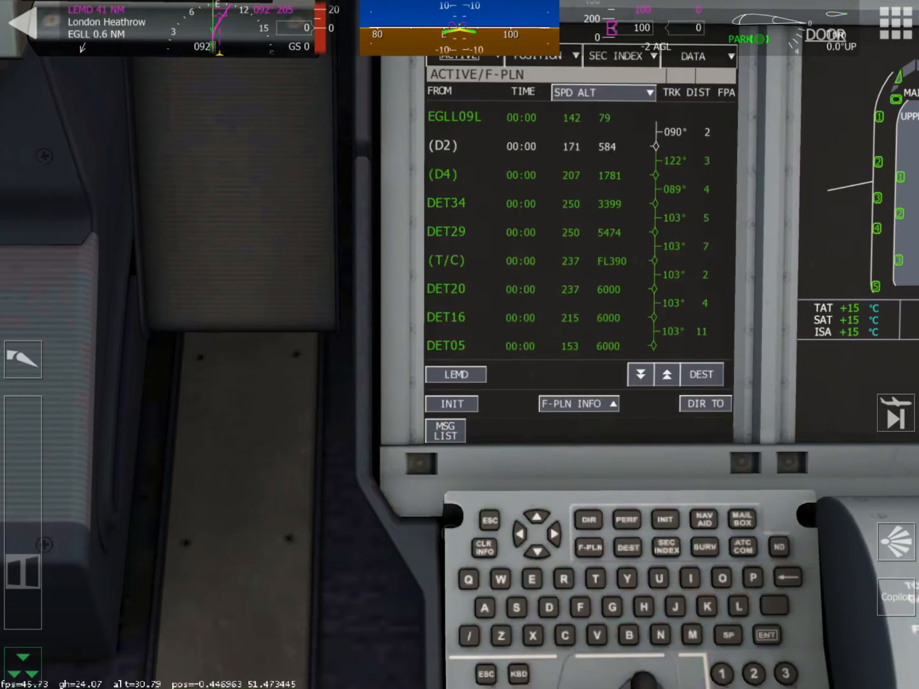
Step: Scroll to LEMD in the flight plan and select the BAN3B arrival route
{"action": "left_click", "coordinate": [641, 375]}
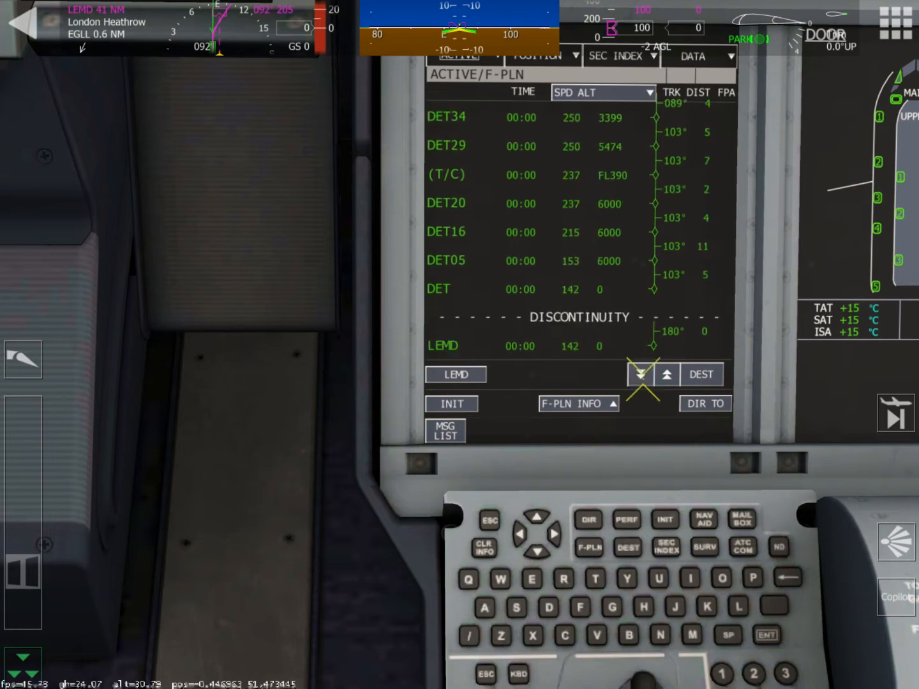
{"action": "left_click", "coordinate": [666, 376]}
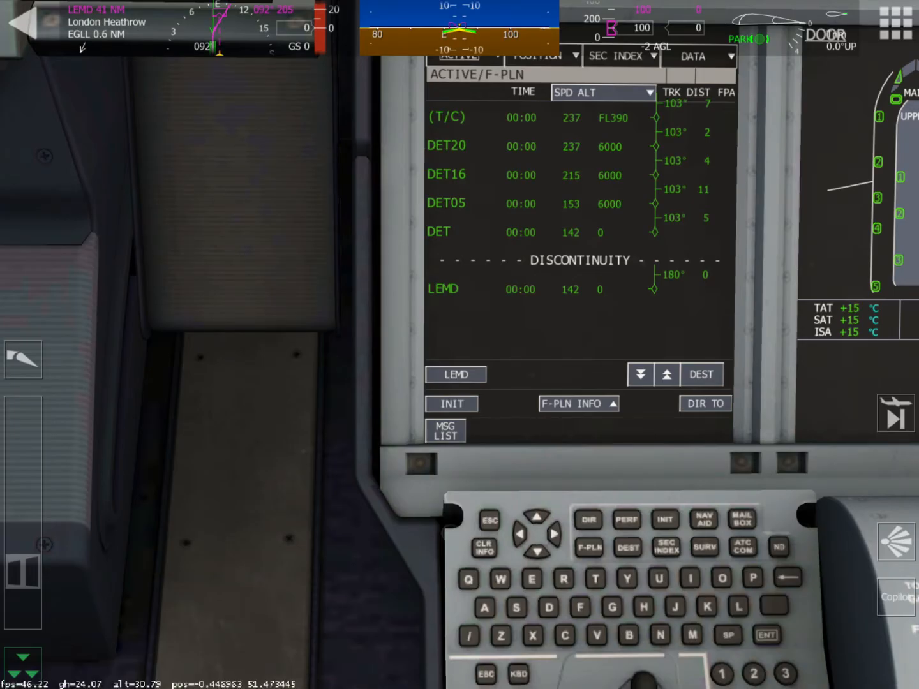
{"action": "left_click", "coordinate": [455, 376]}
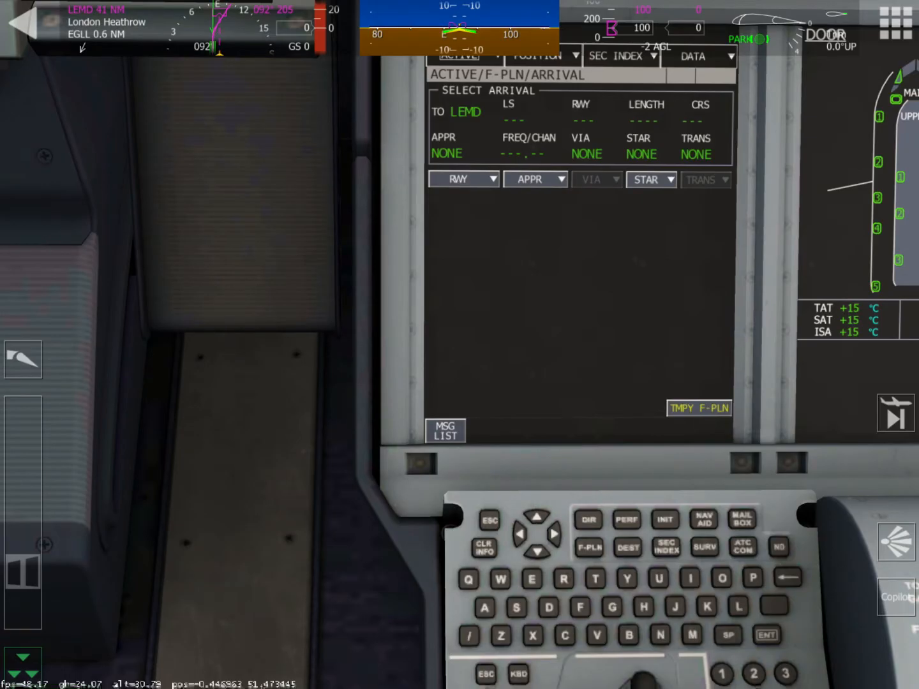
{"action": "left_click", "coordinate": [651, 179]}
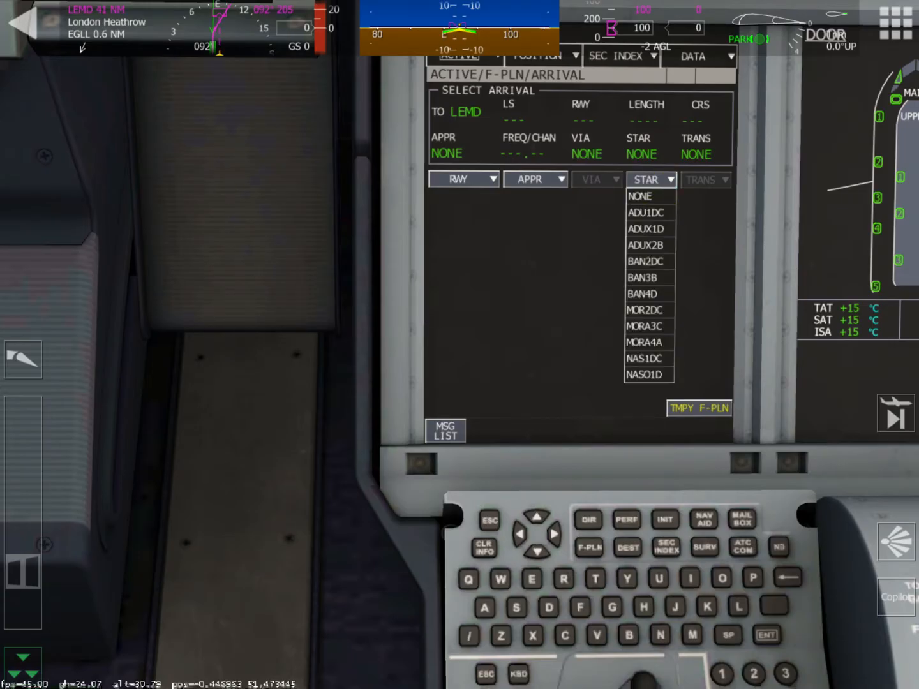
{"action": "left_click", "coordinate": [642, 277]}
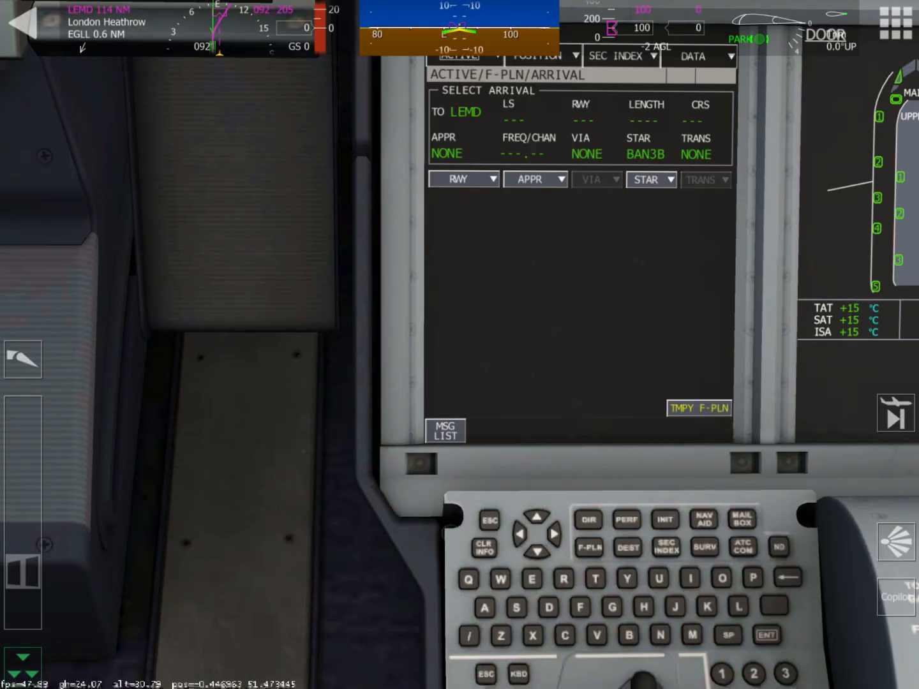
Step: Select landing runway 18R with the I18RX approach and a transition, updating the plan
{"action": "left_click", "coordinate": [462, 179]}
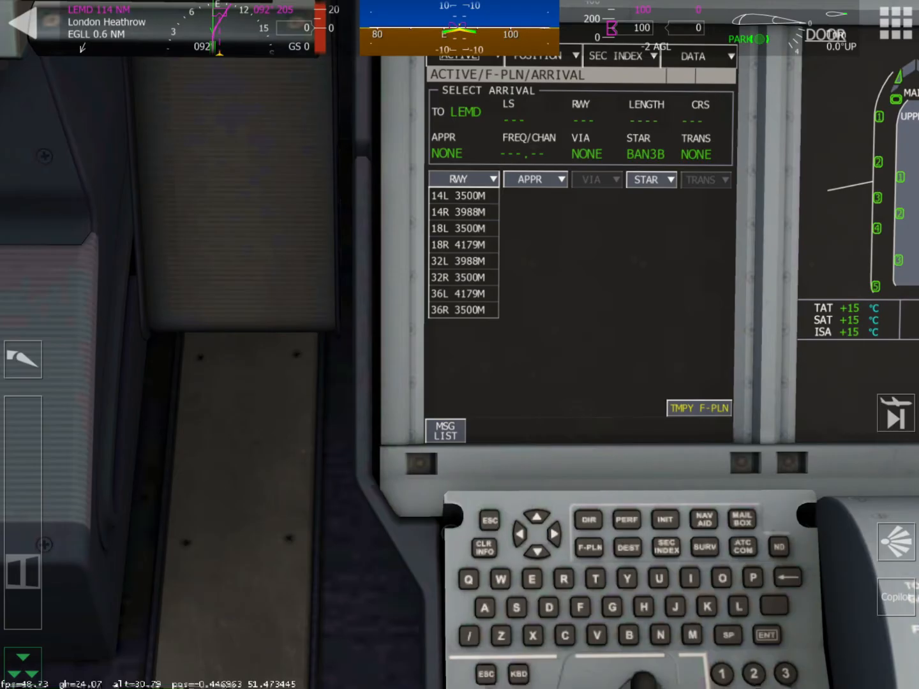
{"action": "left_click", "coordinate": [457, 245]}
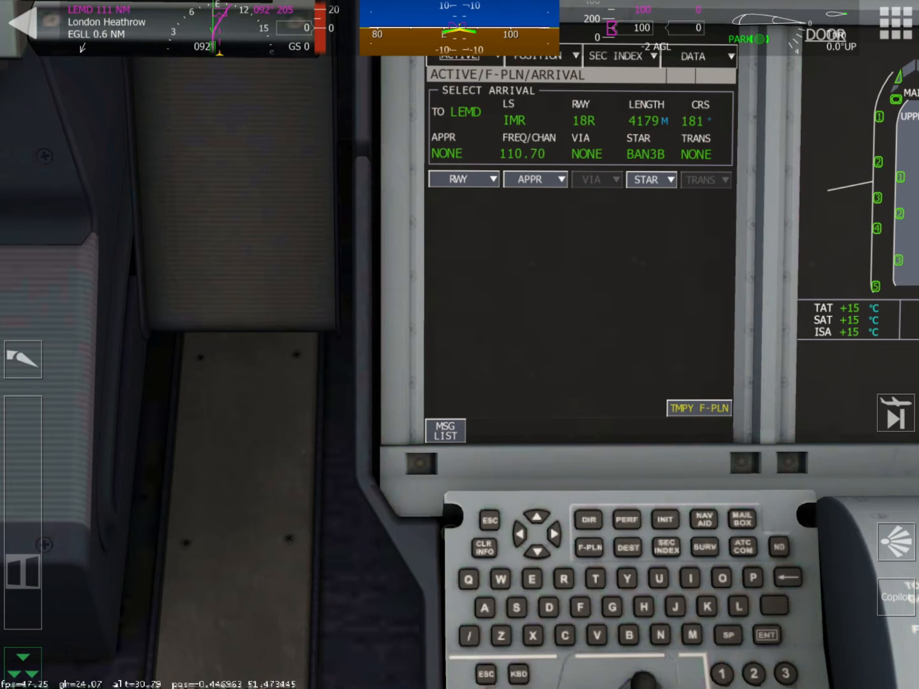
{"action": "left_click", "coordinate": [534, 179]}
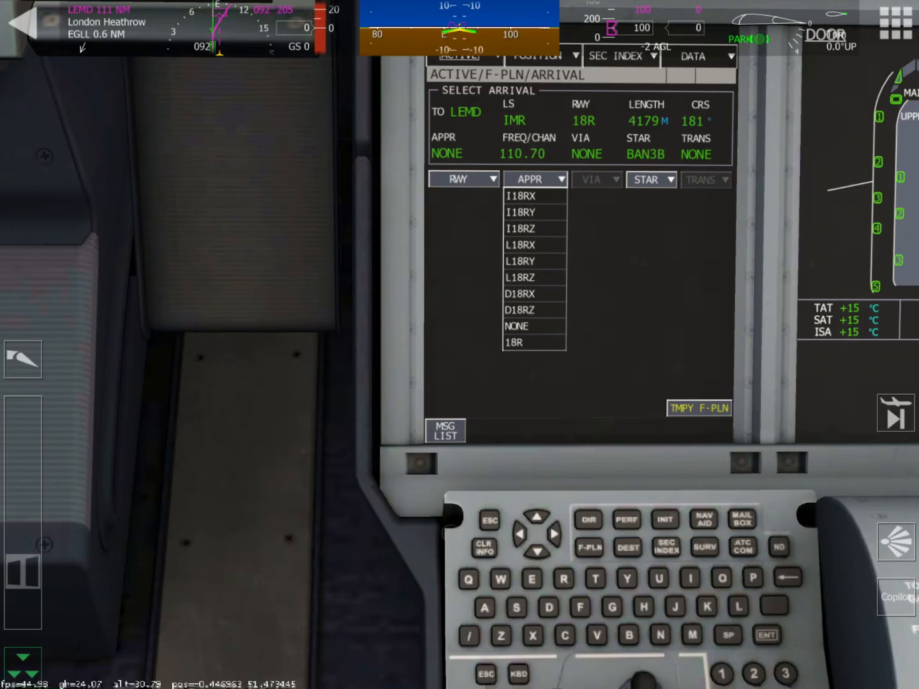
{"action": "left_click", "coordinate": [521, 196]}
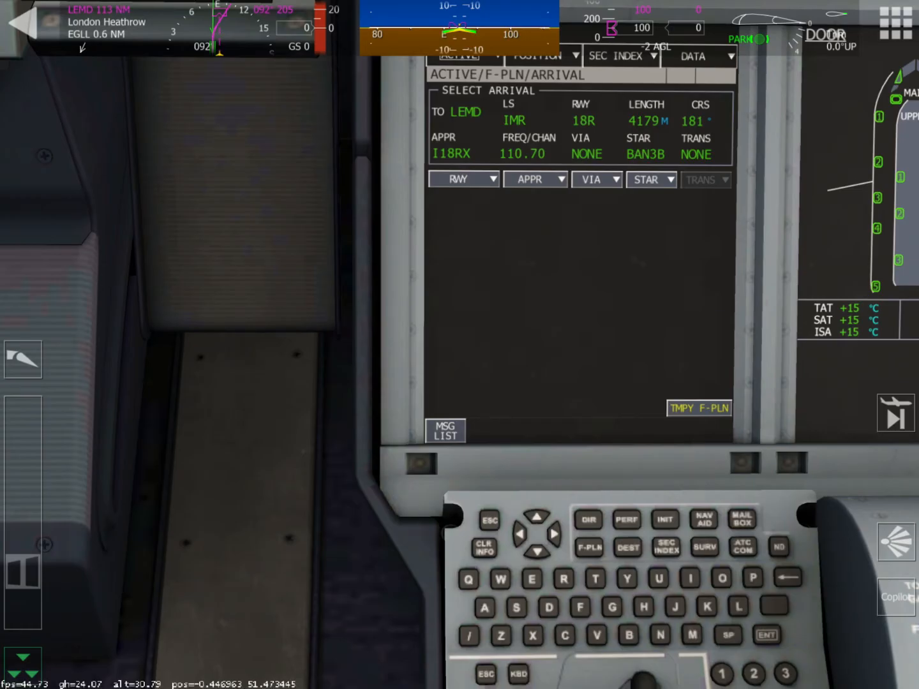
{"action": "left_click", "coordinate": [595, 179]}
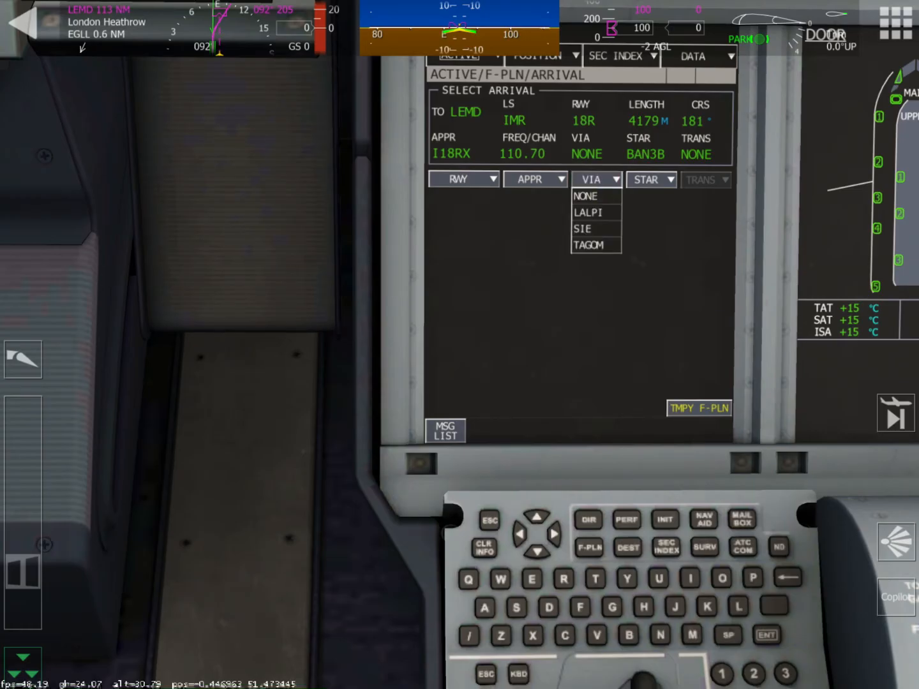
{"action": "left_click", "coordinate": [593, 245]}
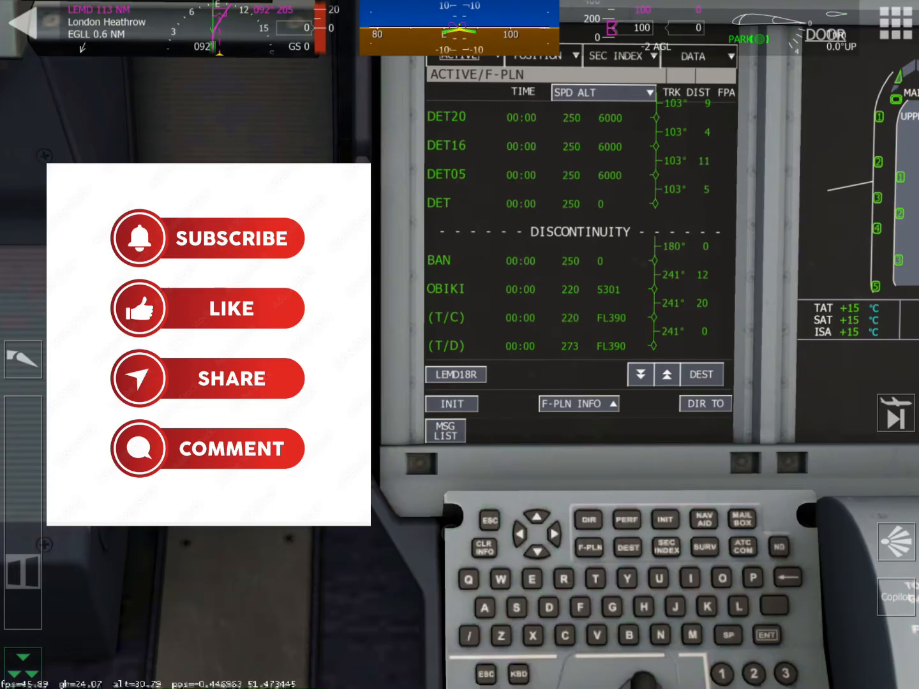
Step: Insert waypoint ANG after DET to clear the discontinuity before BAN
{"action": "left_click", "coordinate": [641, 375]}
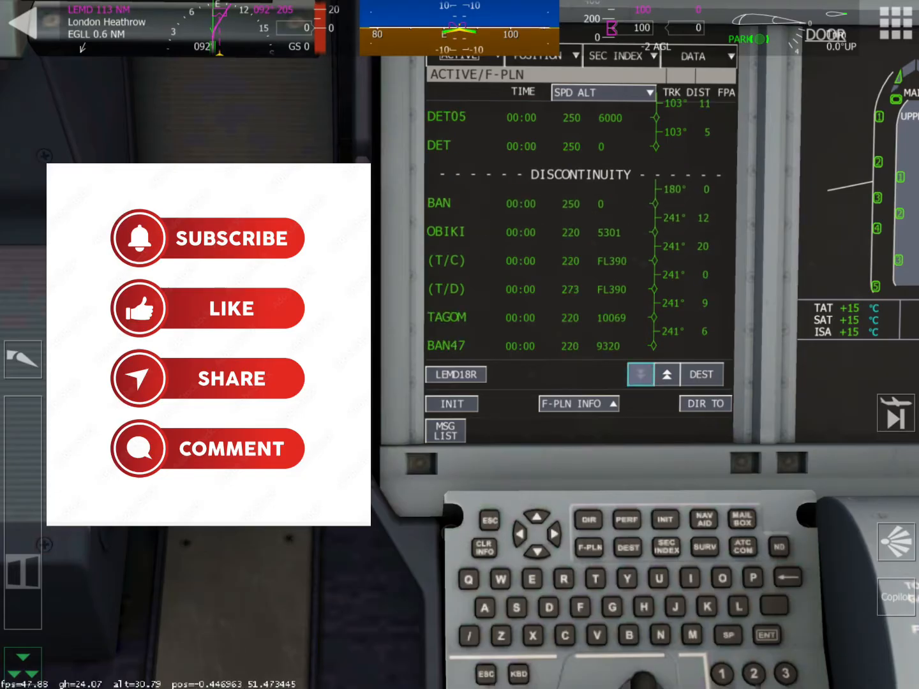
{"action": "left_click", "coordinate": [641, 375]}
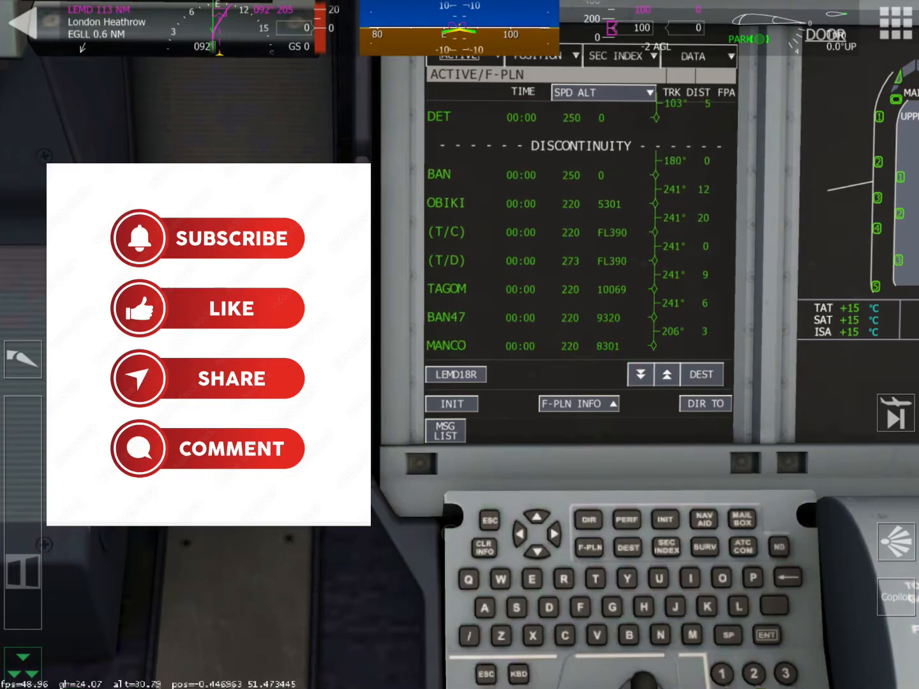
{"action": "left_click", "coordinate": [439, 118]}
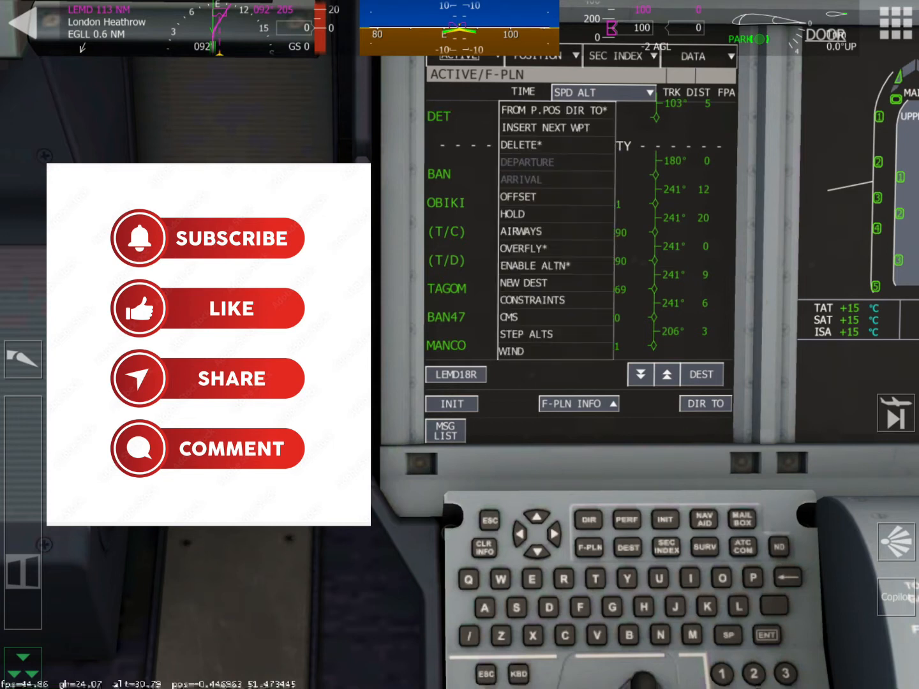
{"action": "left_click", "coordinate": [541, 128]}
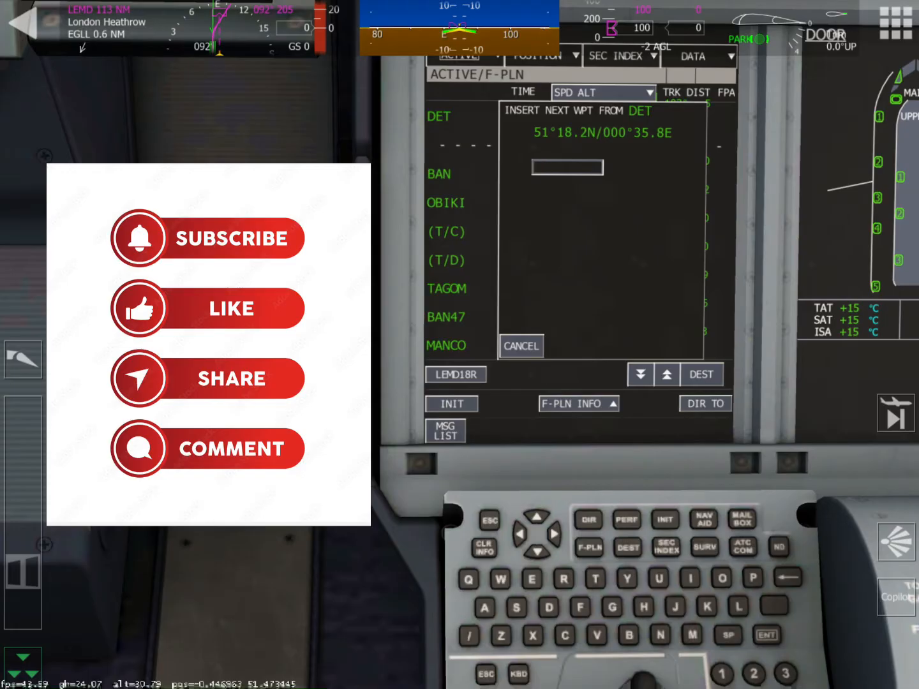
{"action": "type", "text": "ANG"}
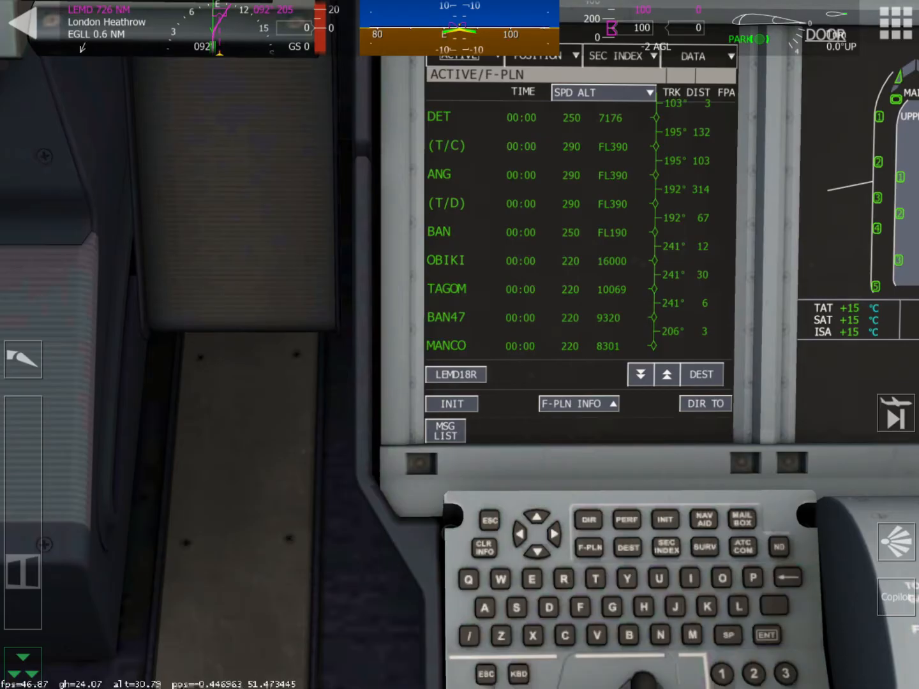
Step: Insert waypoint ROYAN after ANG in the flight plan
{"action": "left_click", "coordinate": [641, 376]}
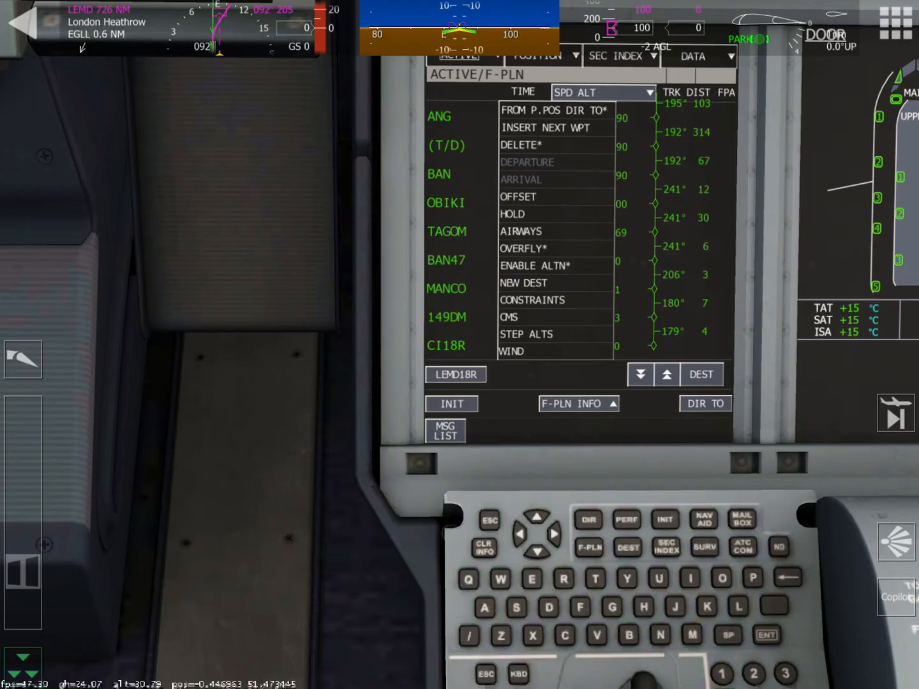
{"action": "left_click", "coordinate": [539, 128]}
{"action": "type", "text": "ROYA"}
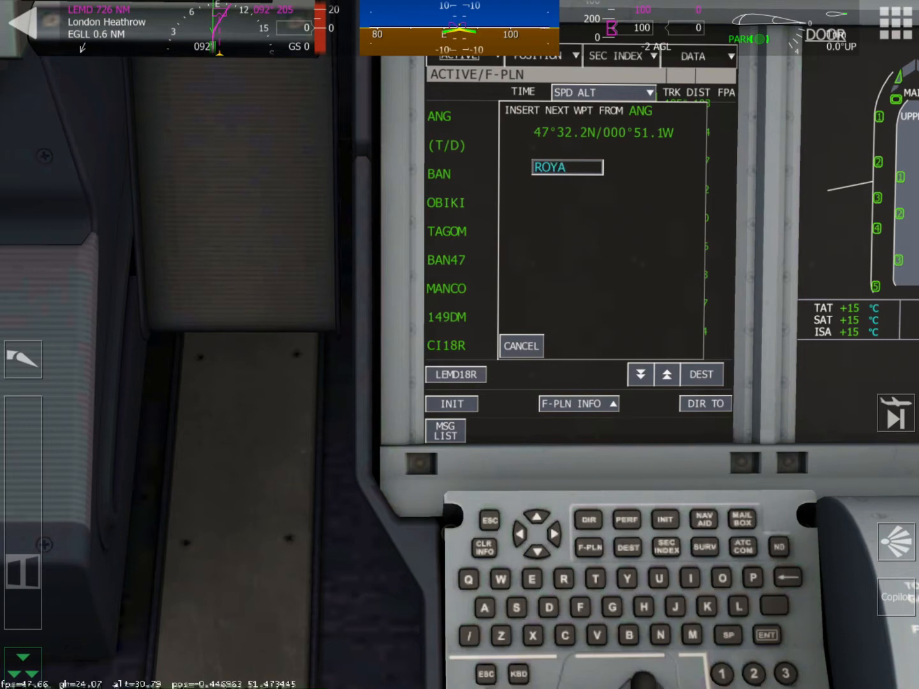
{"action": "key", "text": "ent"}
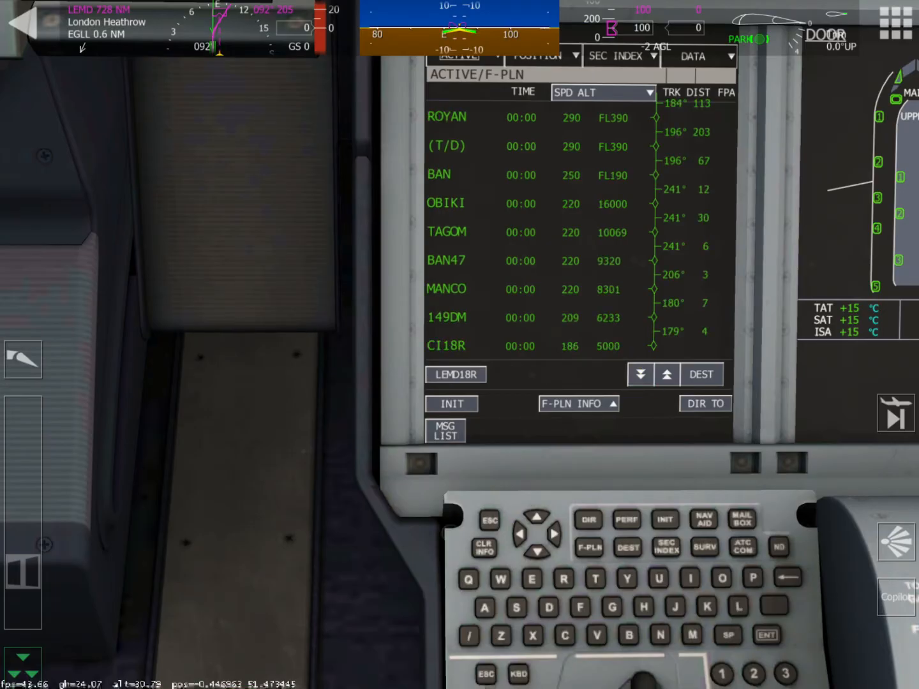
Step: Attempt to insert SSN, then THUNE, as the next waypoint after ROYAN
{"action": "left_click", "coordinate": [447, 117]}
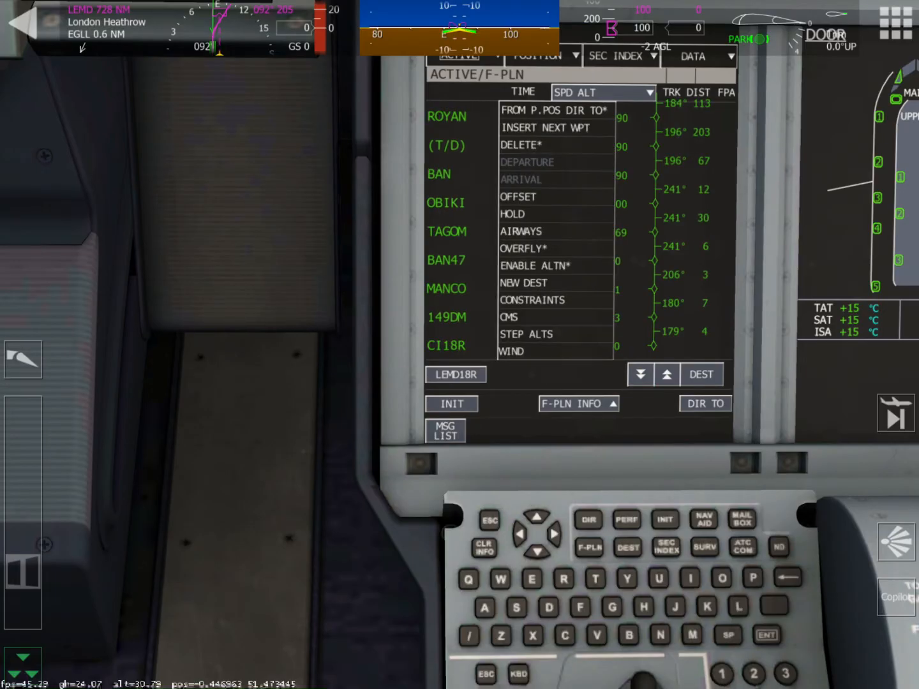
{"action": "left_click", "coordinate": [536, 127]}
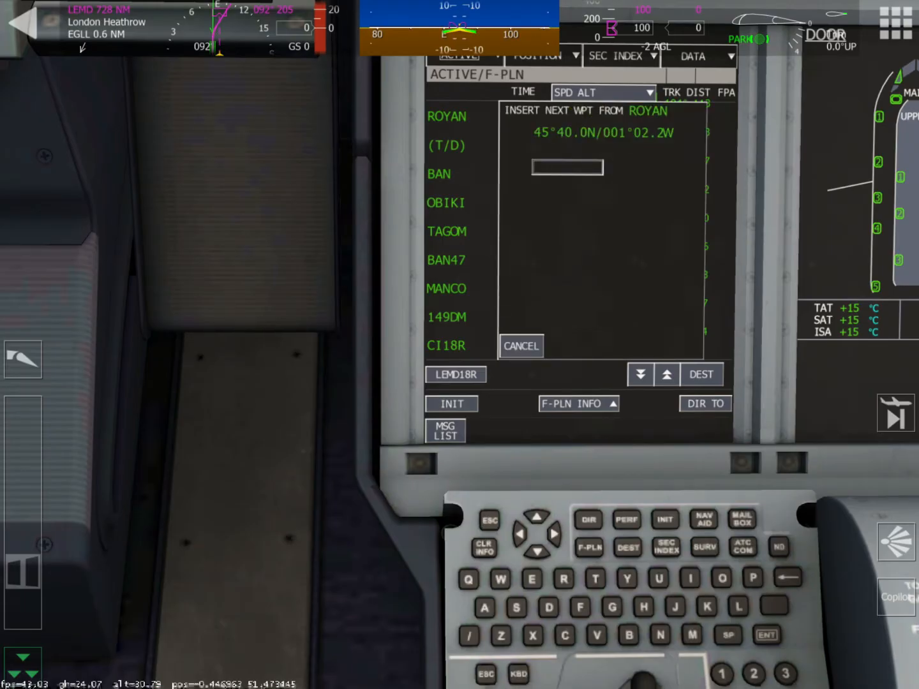
{"action": "type", "text": "SSN"}
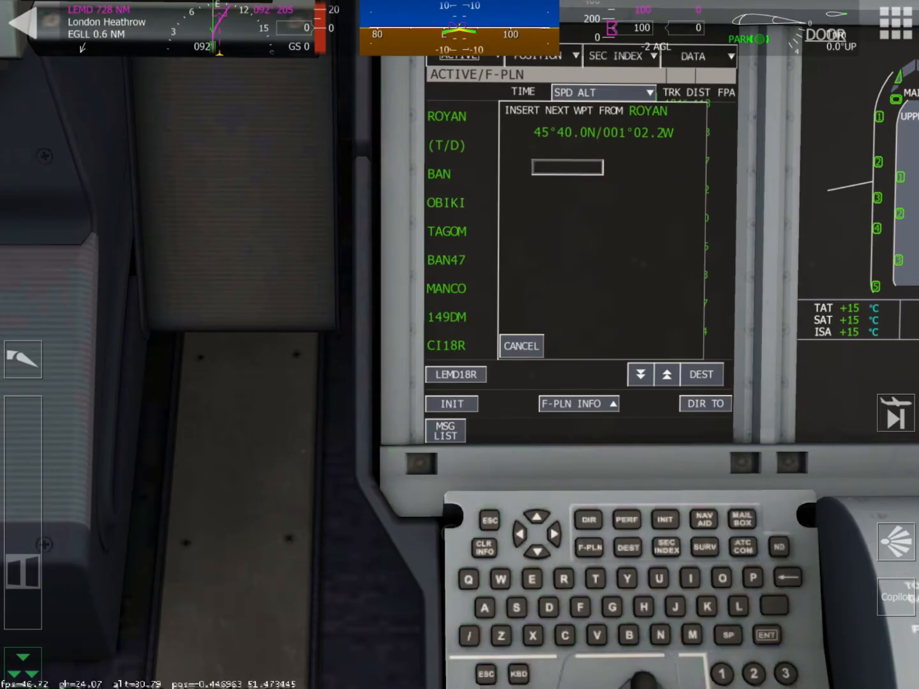
{"action": "type", "text": "TH"}
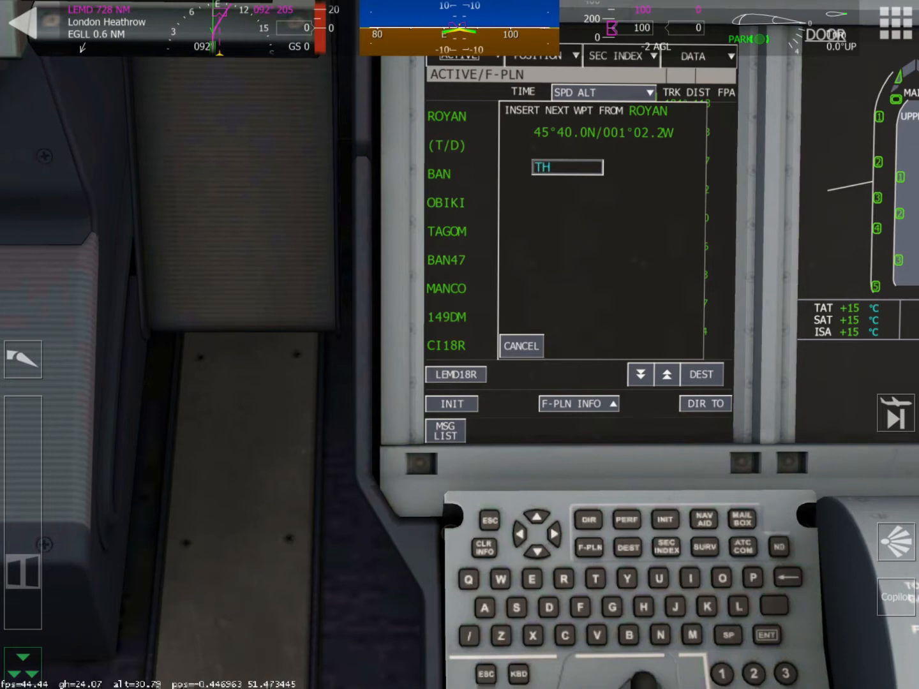
{"action": "type", "text": "UNE"}
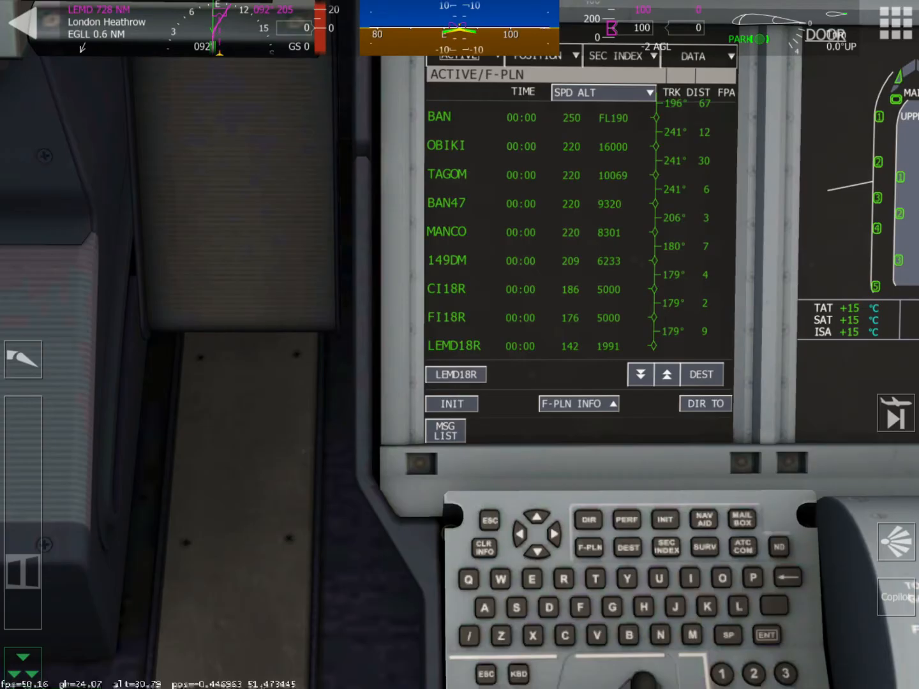
{"action": "left_click", "coordinate": [439, 116]}
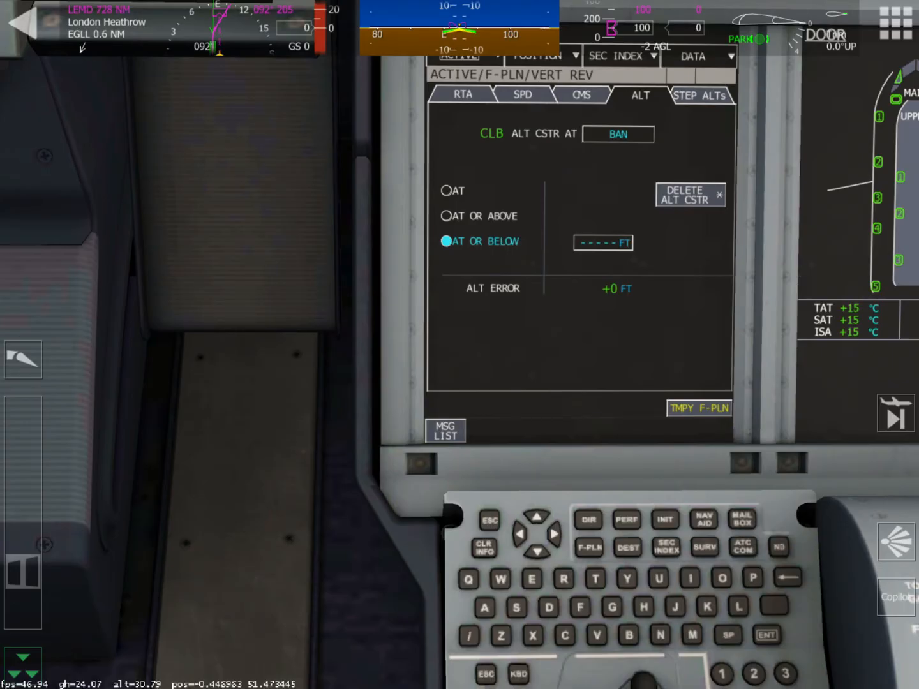
{"action": "left_click", "coordinate": [523, 95]}
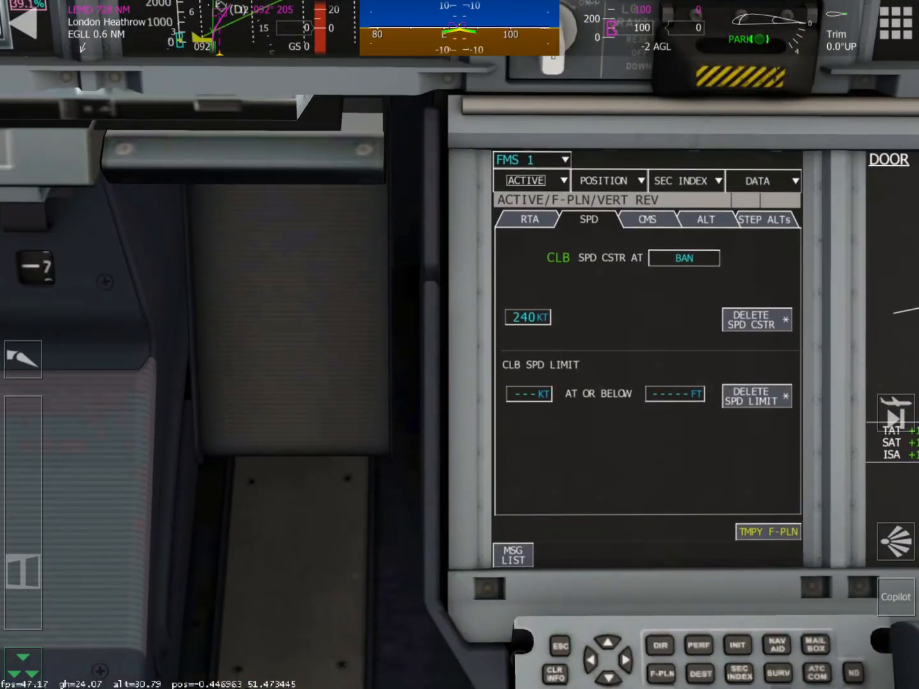
{"action": "left_click", "coordinate": [662, 674]}
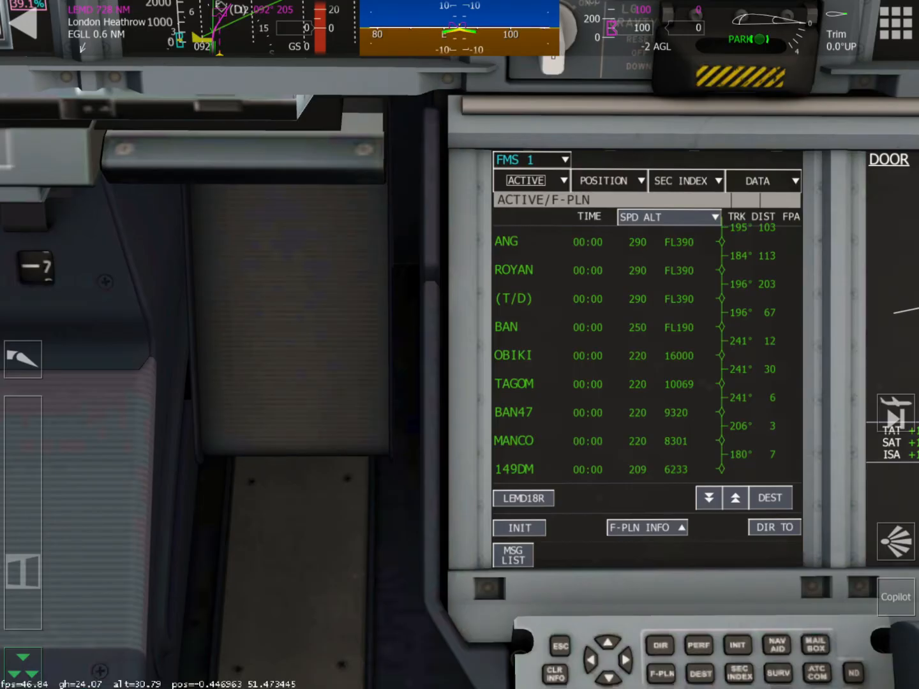
{"action": "left_click", "coordinate": [507, 240]}
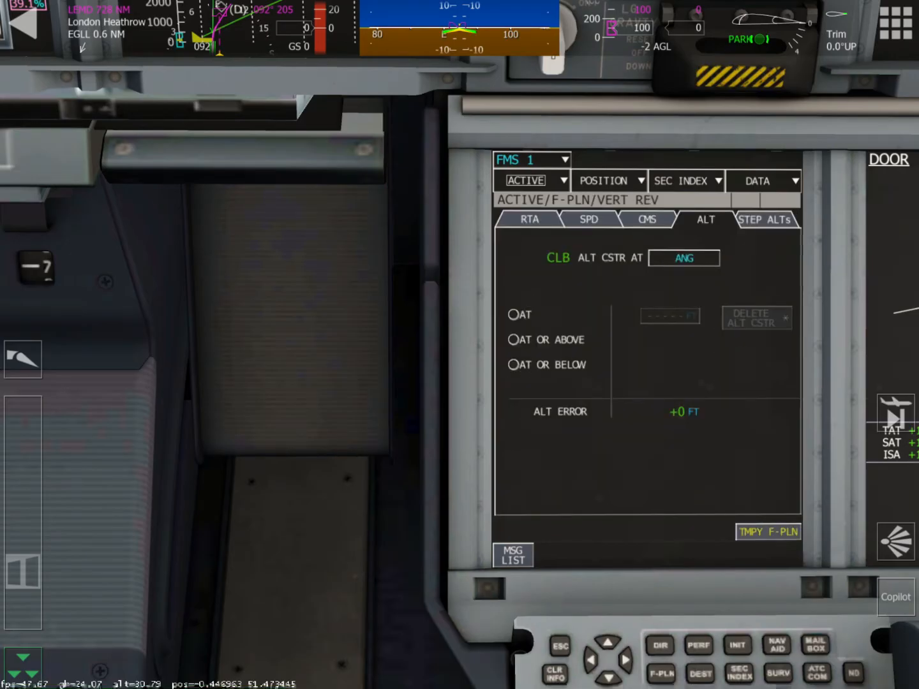
{"action": "left_click", "coordinate": [588, 219]}
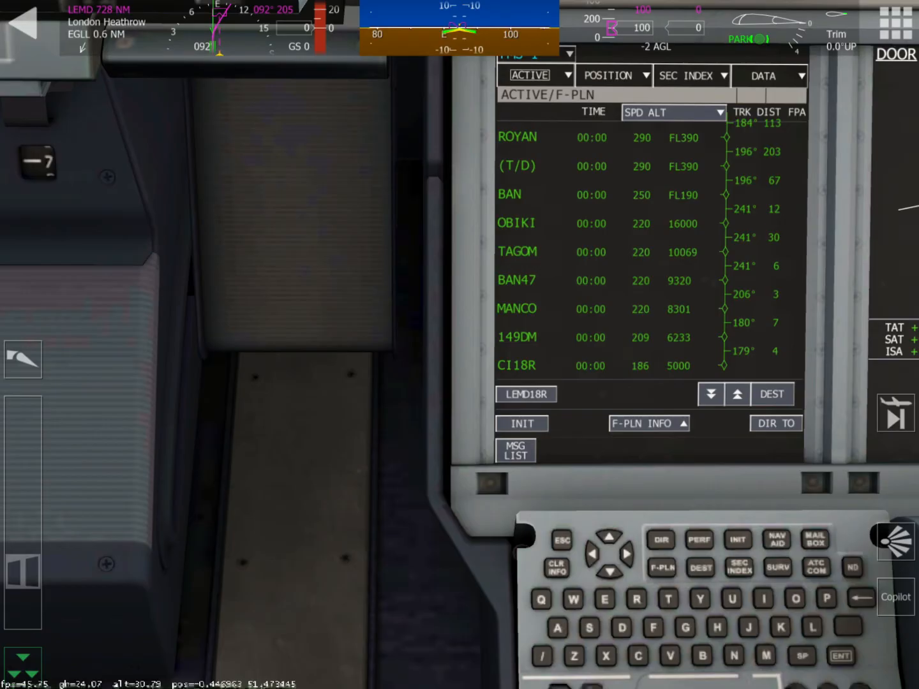
{"action": "left_click", "coordinate": [517, 137]}
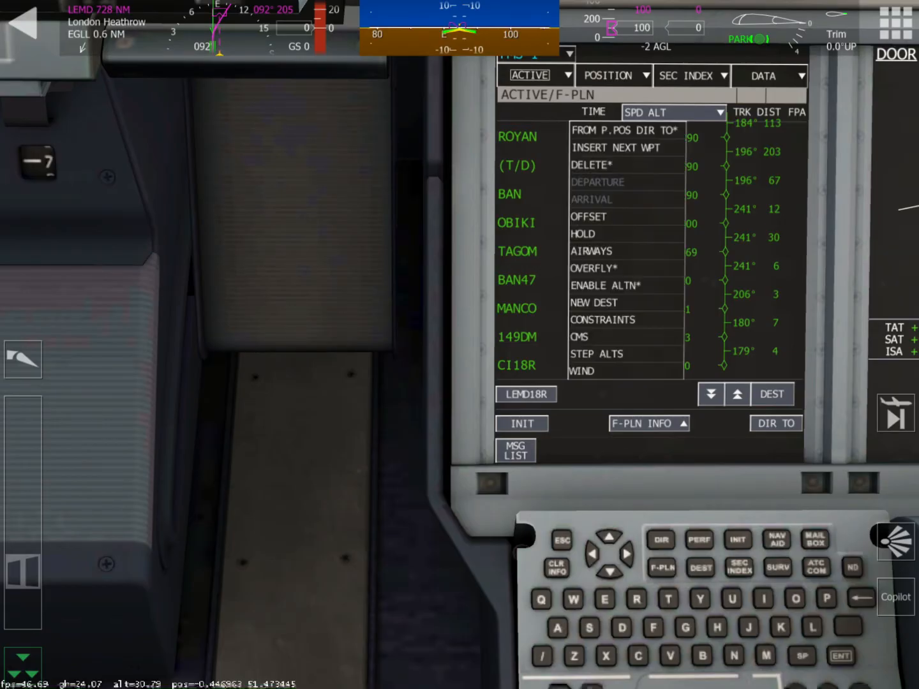
{"action": "left_click", "coordinate": [519, 137]}
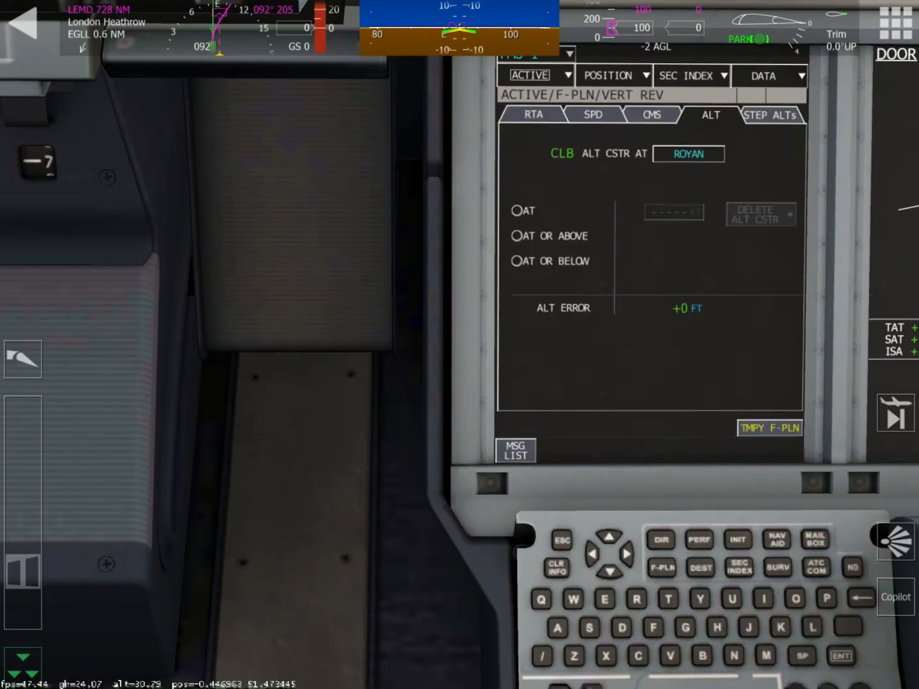
{"action": "left_click", "coordinate": [592, 115]}
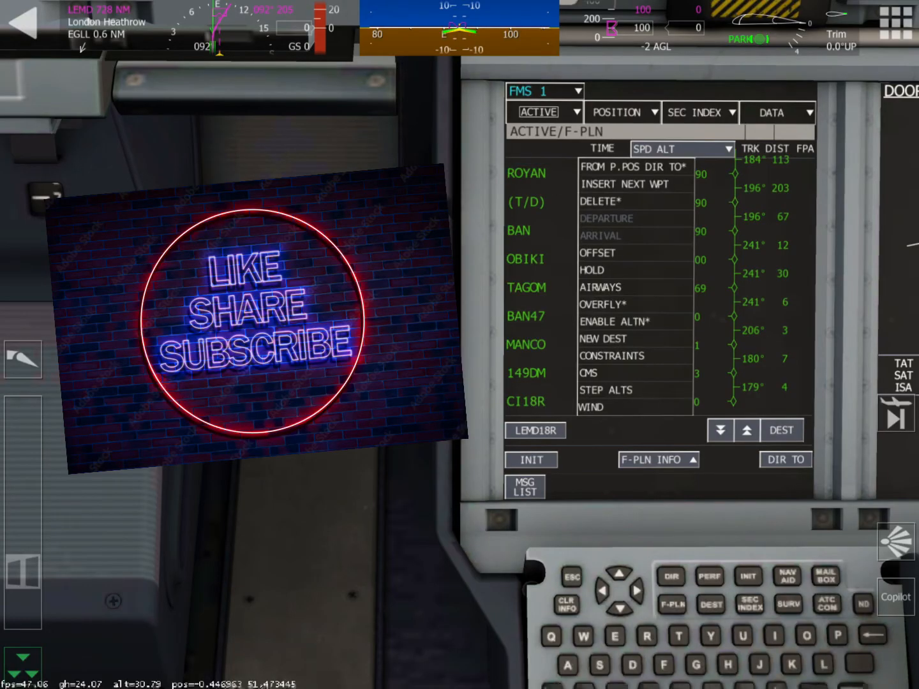
{"action": "left_click", "coordinate": [526, 174]}
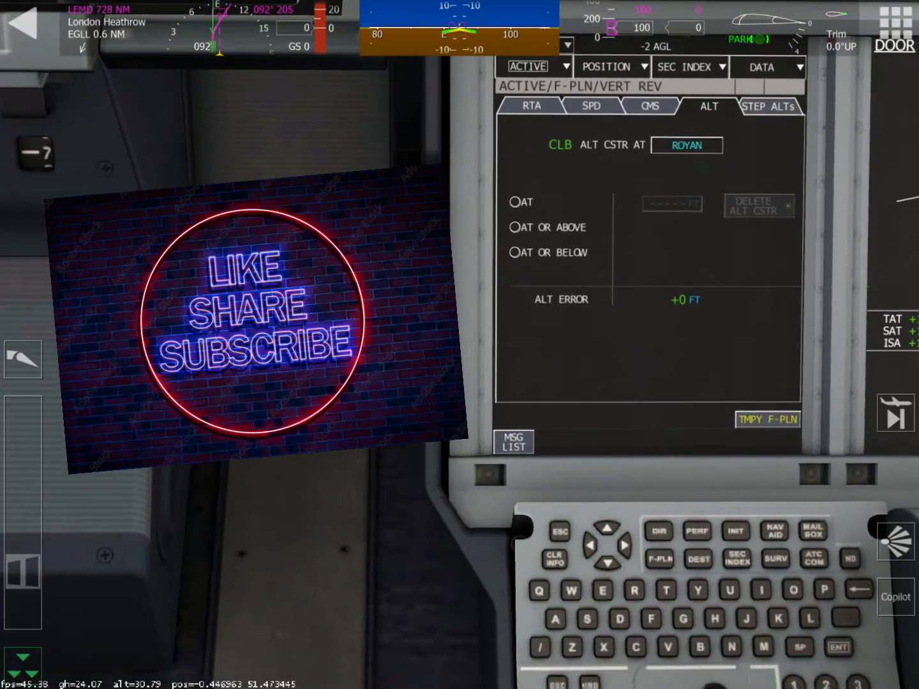
{"action": "left_click", "coordinate": [591, 105]}
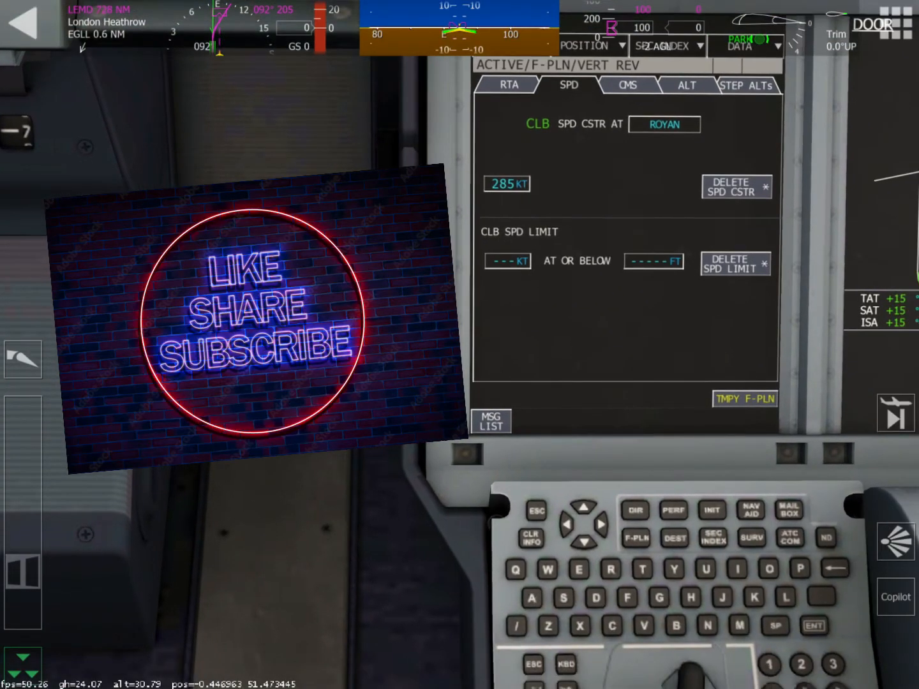
{"action": "left_click", "coordinate": [735, 185]}
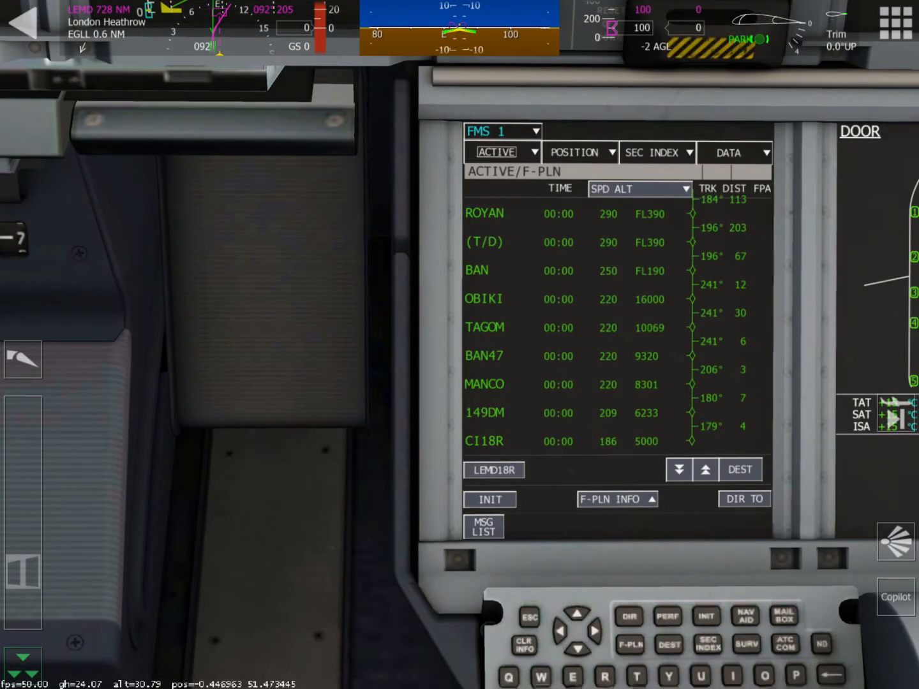
Step: On the NAVAIDS page tune the landing system to 110.70 with course 181°
{"action": "left_click", "coordinate": [574, 154]}
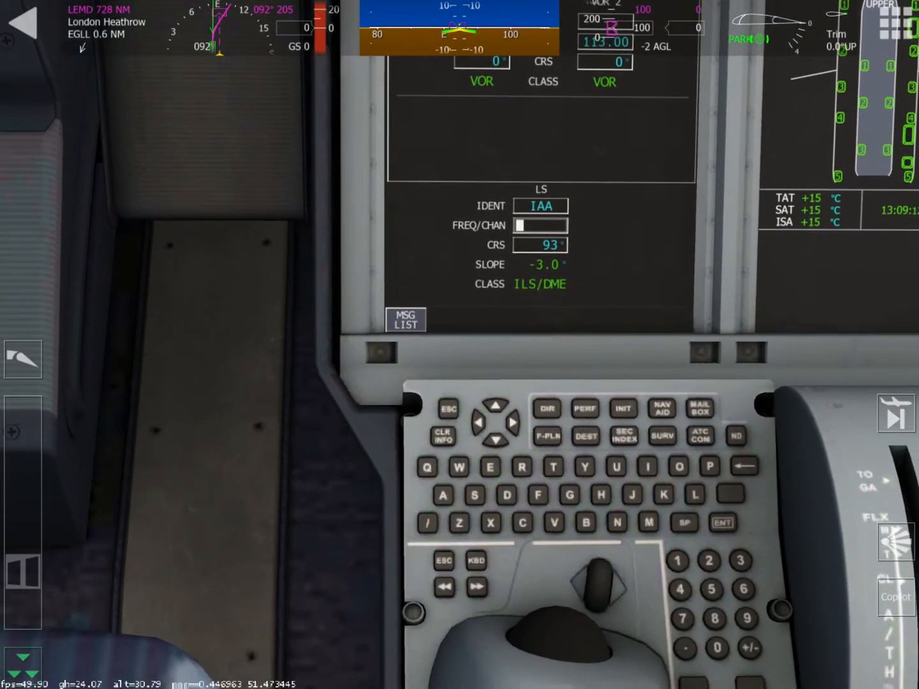
{"action": "type", "text": "110.70"}
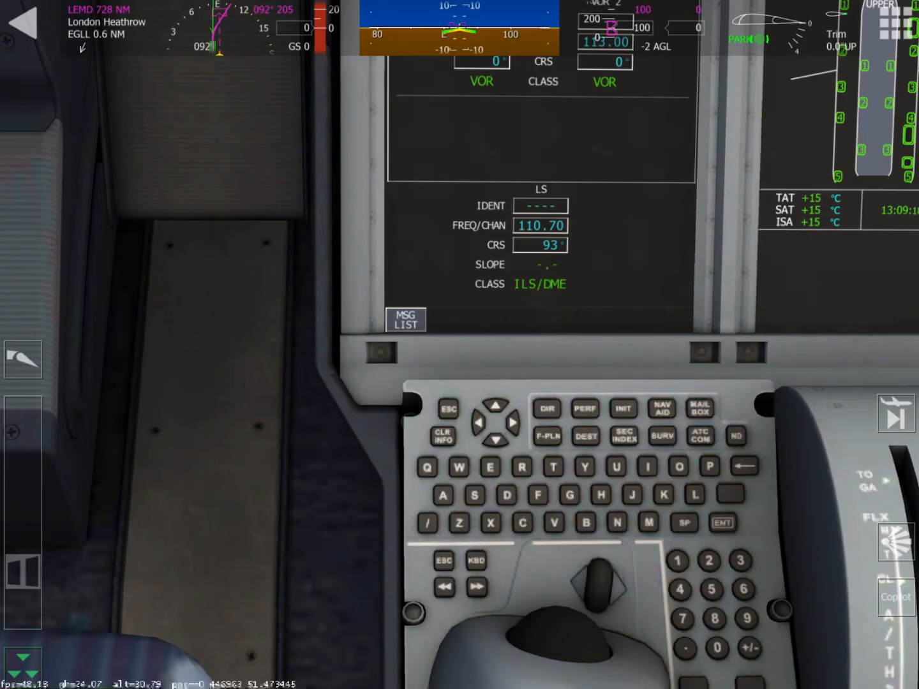
{"action": "left_click", "coordinate": [540, 245]}
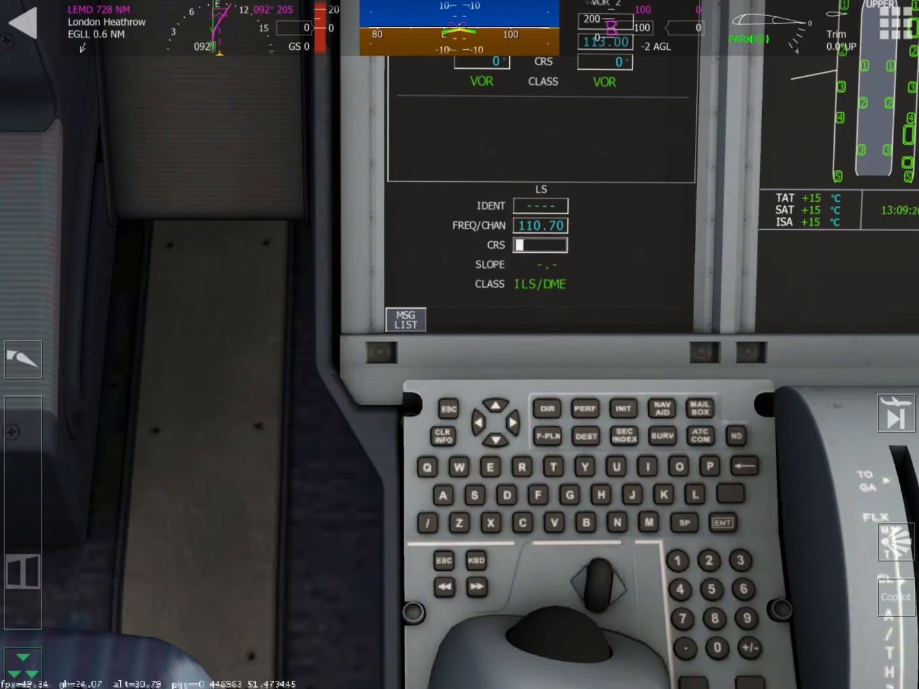
{"action": "type", "text": "78"}
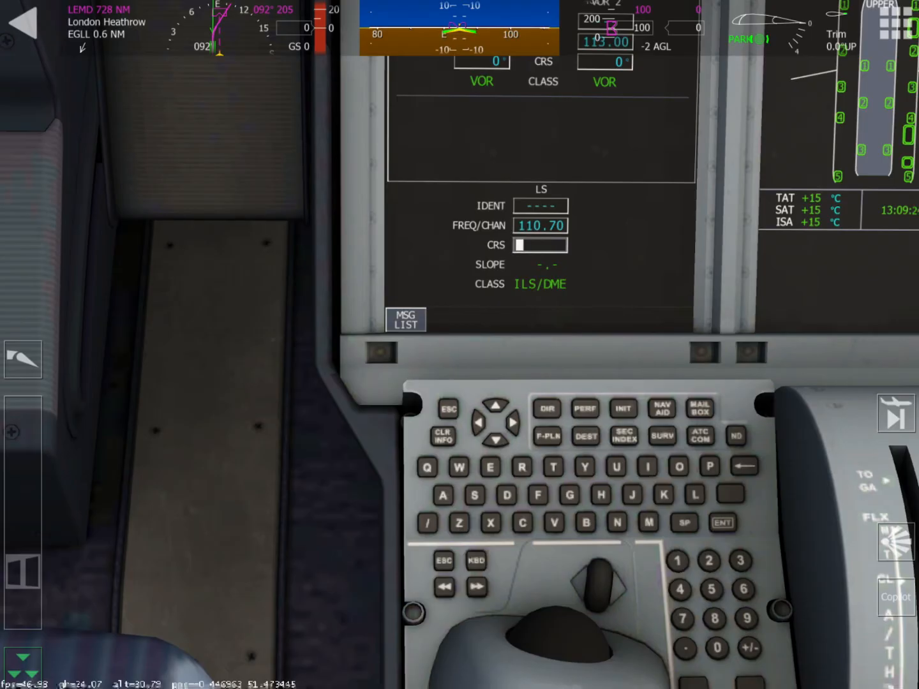
{"action": "type", "text": "181"}
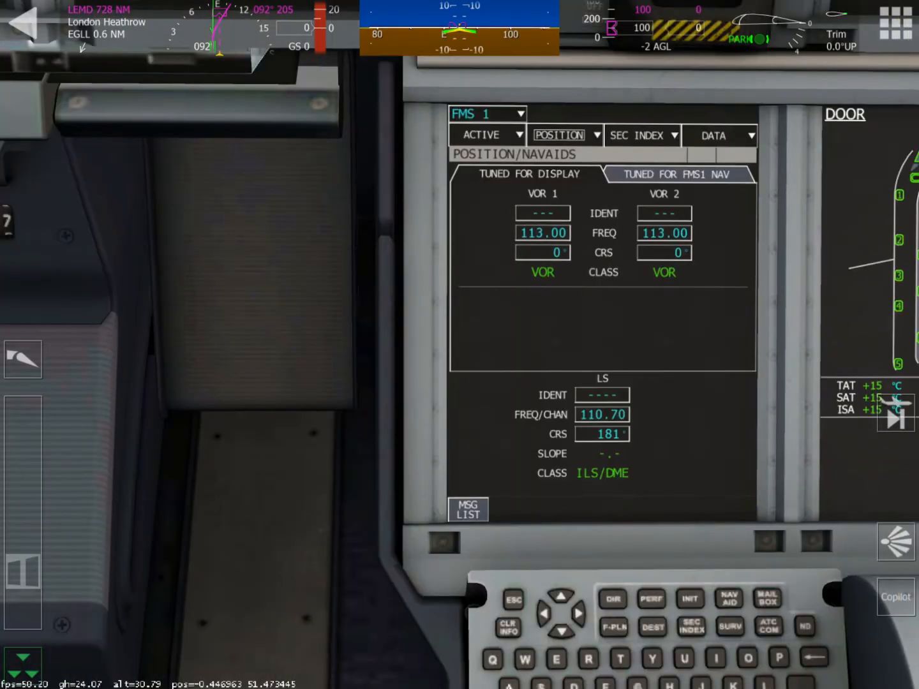
{"action": "left_click", "coordinate": [483, 135]}
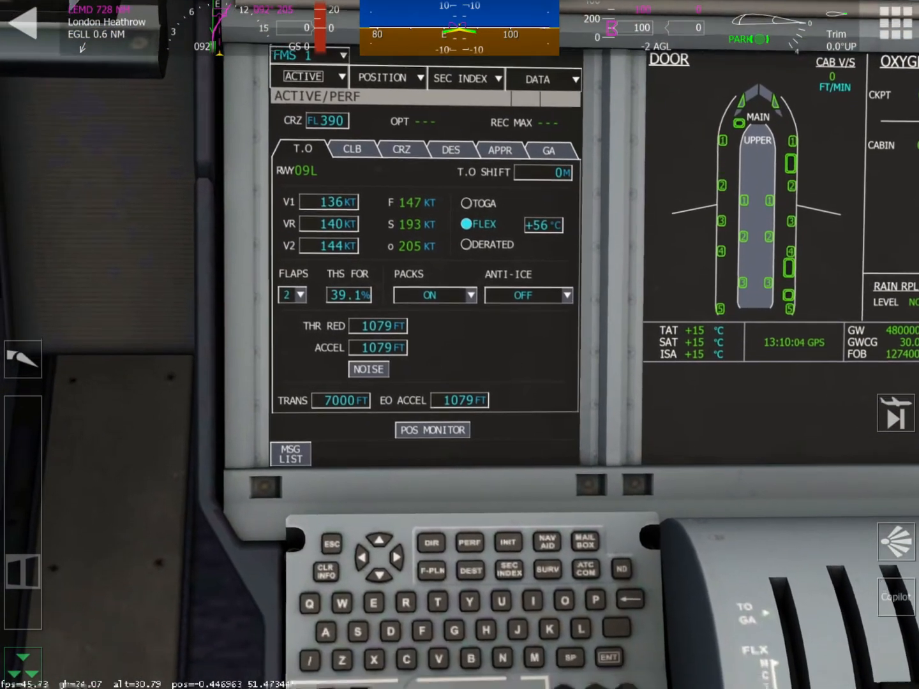
Step: Try take-off flaps 3 and packs OFF/APU, then restore flaps 2 and packs ON
{"action": "left_click", "coordinate": [291, 295]}
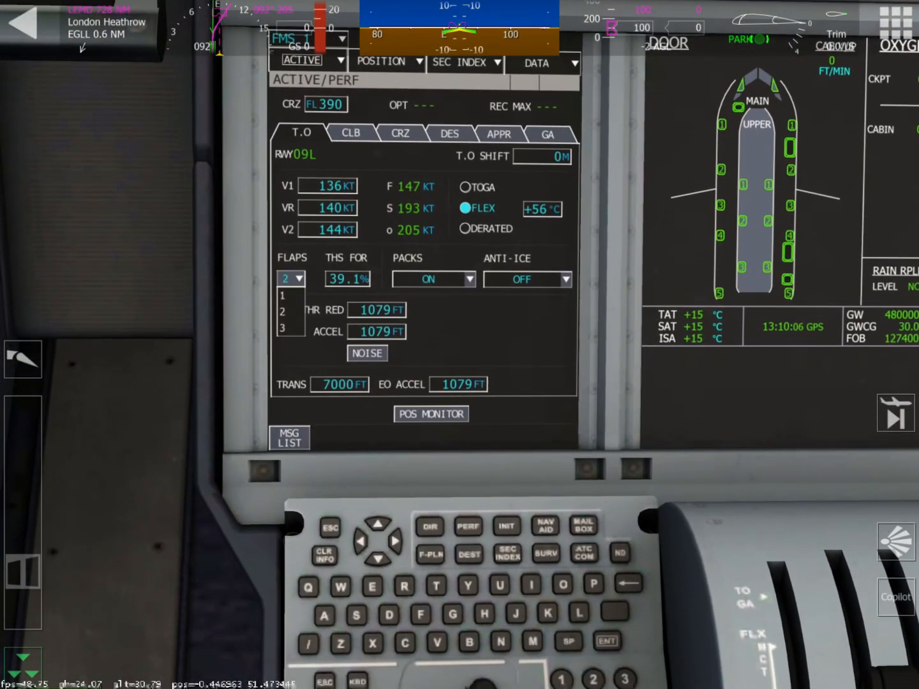
{"action": "left_click", "coordinate": [291, 295]}
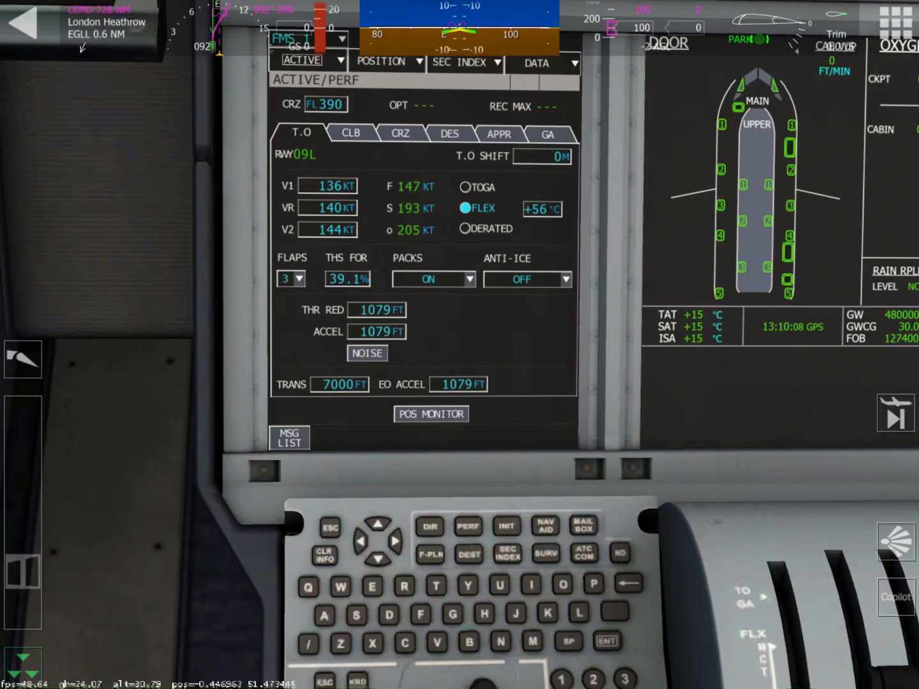
{"action": "left_click", "coordinate": [300, 278]}
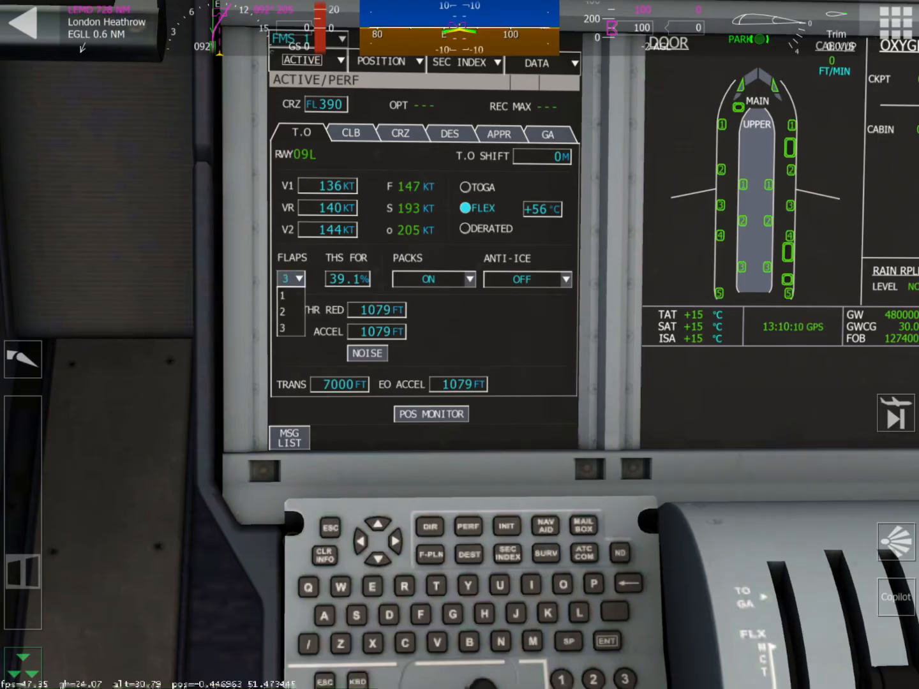
{"action": "left_click", "coordinate": [282, 312]}
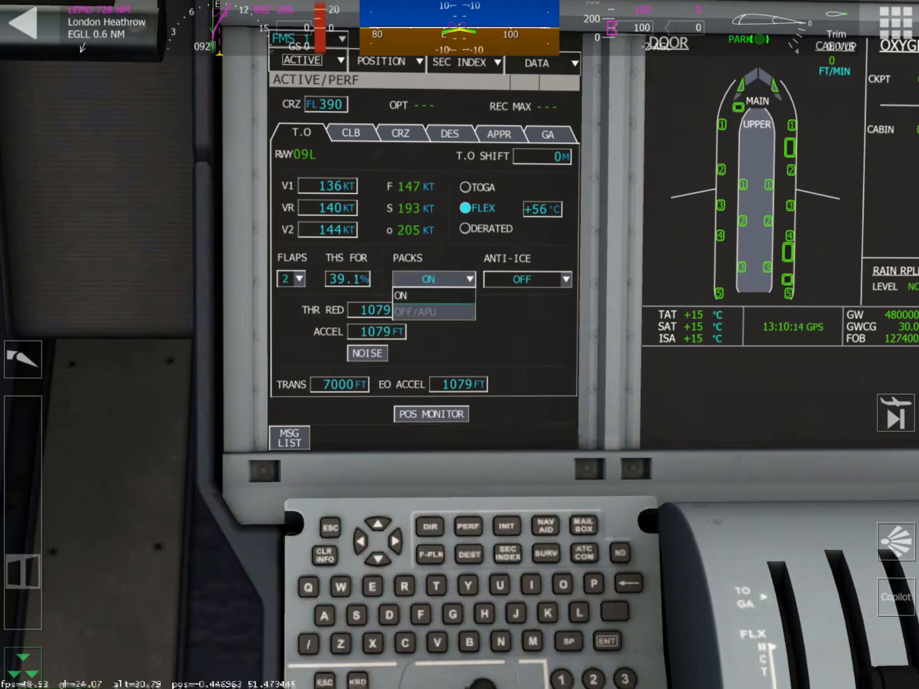
{"action": "left_click", "coordinate": [417, 311]}
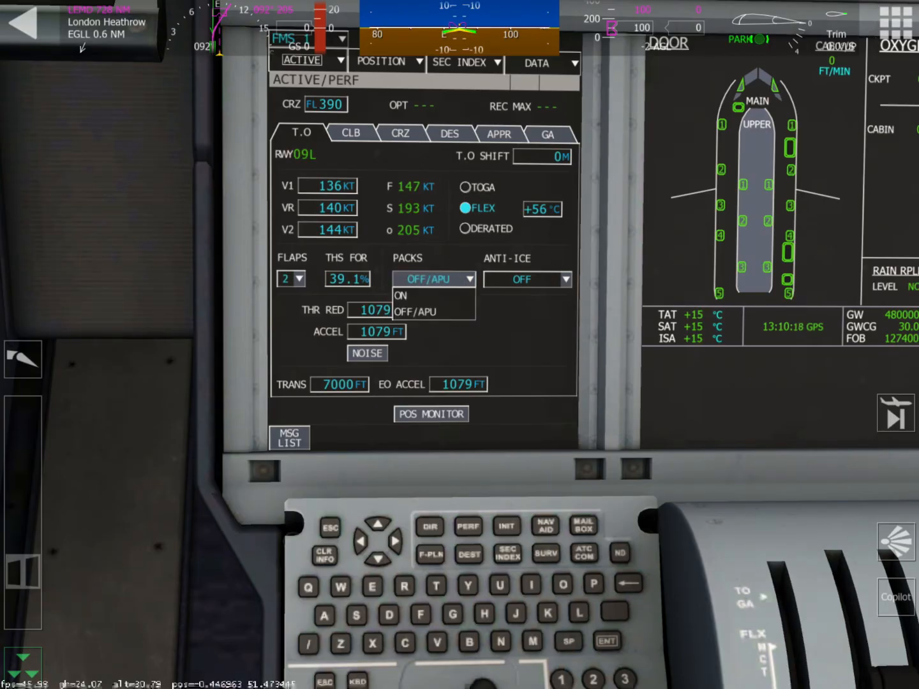
{"action": "left_click", "coordinate": [400, 296]}
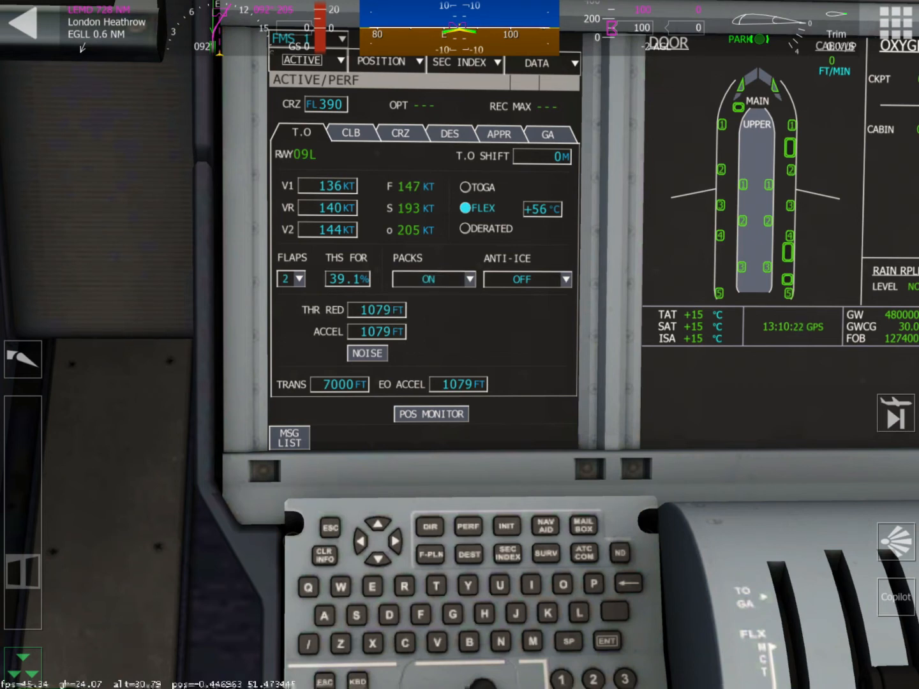
Step: Set take-off anti-ice from WAI to OFF, leaving the take-off page for climb performance
{"action": "left_click", "coordinate": [552, 280]}
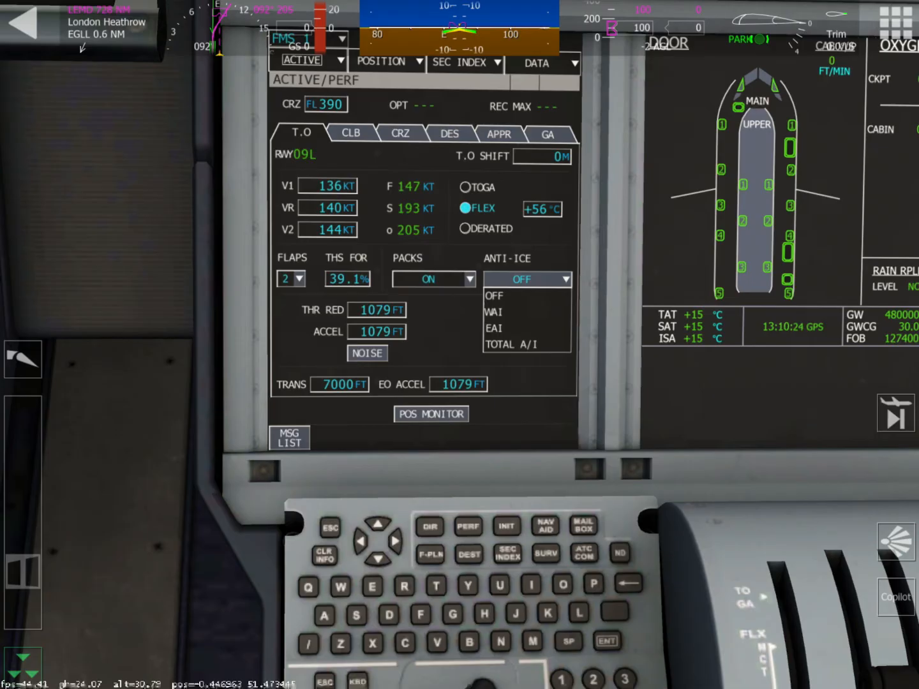
{"action": "left_click", "coordinate": [493, 311]}
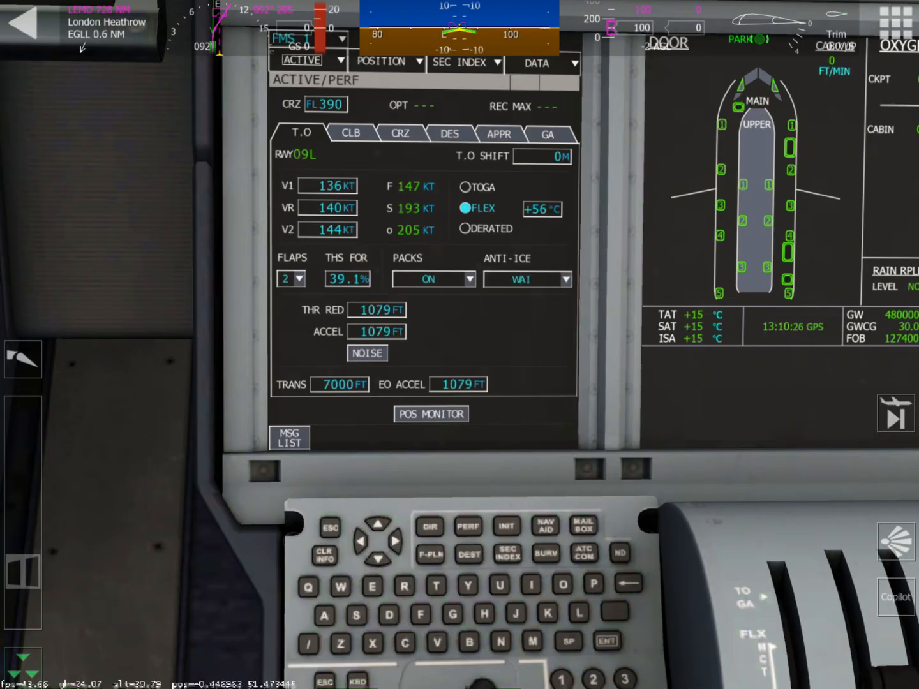
{"action": "left_click", "coordinate": [526, 280]}
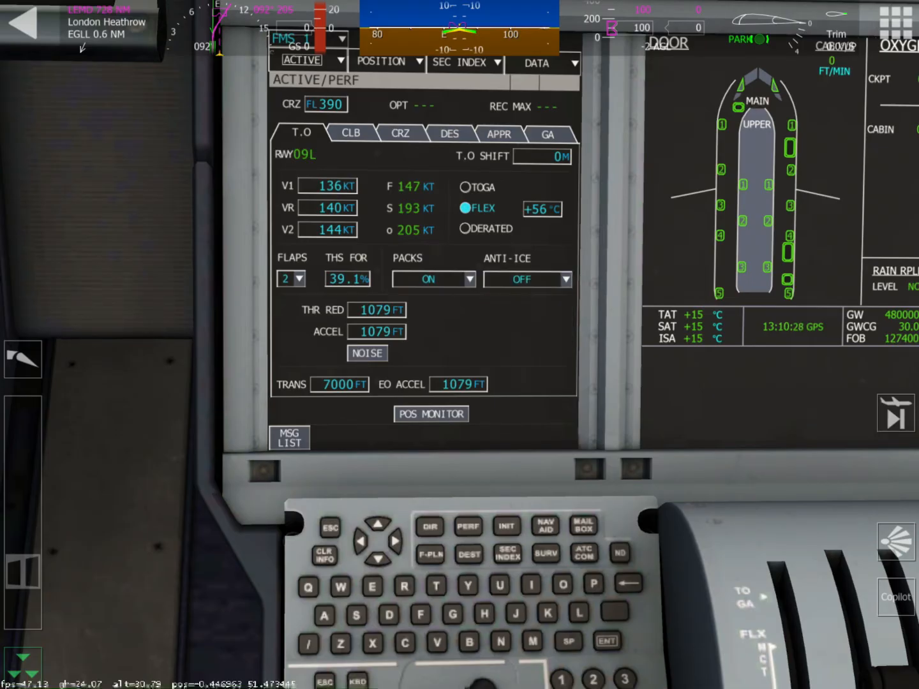
{"action": "left_click", "coordinate": [350, 132]}
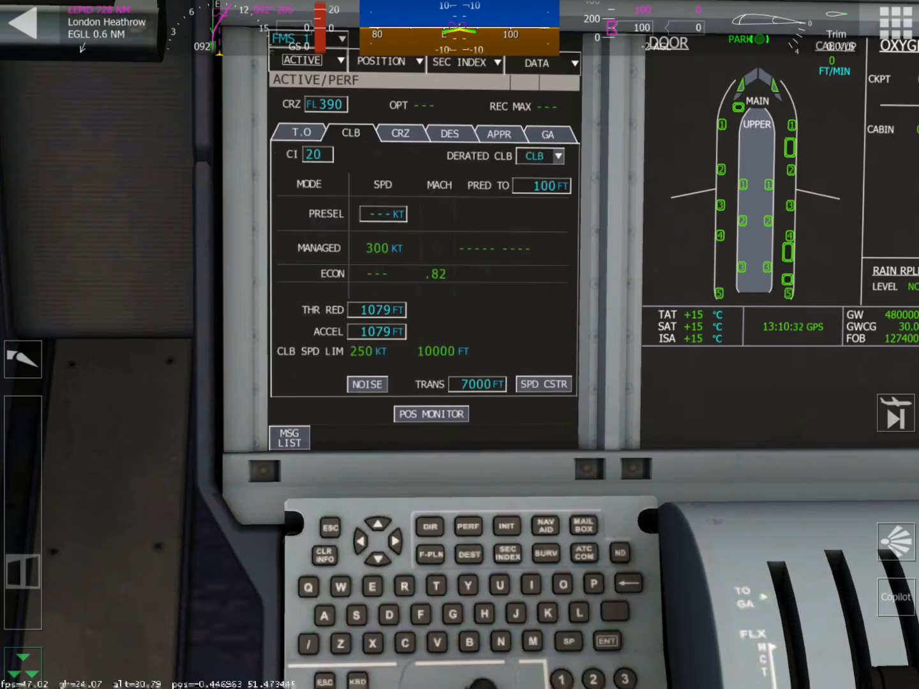
Step: Select derated climb 01, then revert to full climb thrust (CLB)
{"action": "left_click", "coordinate": [540, 156]}
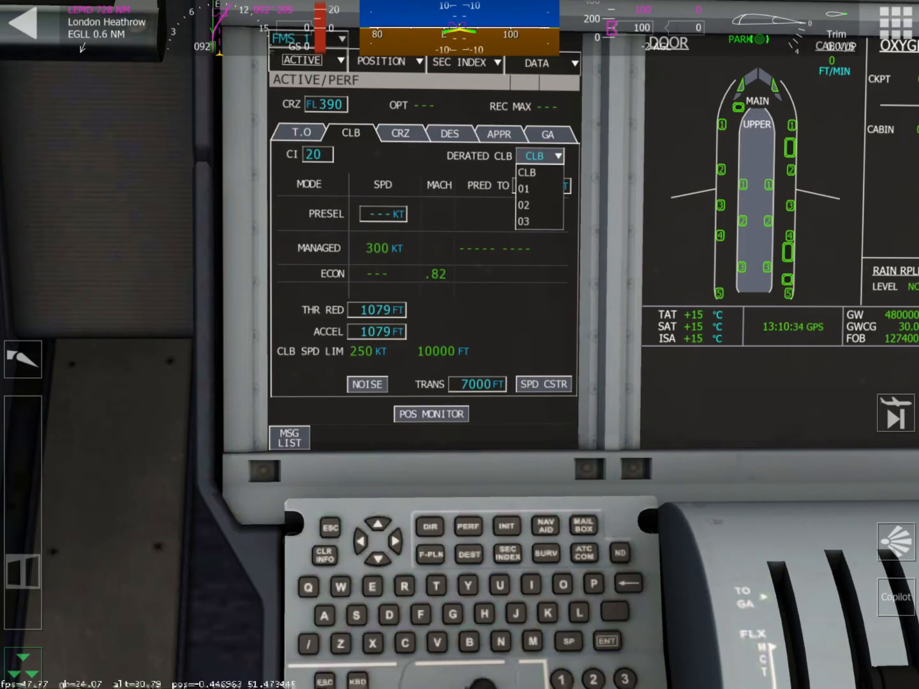
{"action": "left_click", "coordinate": [524, 189]}
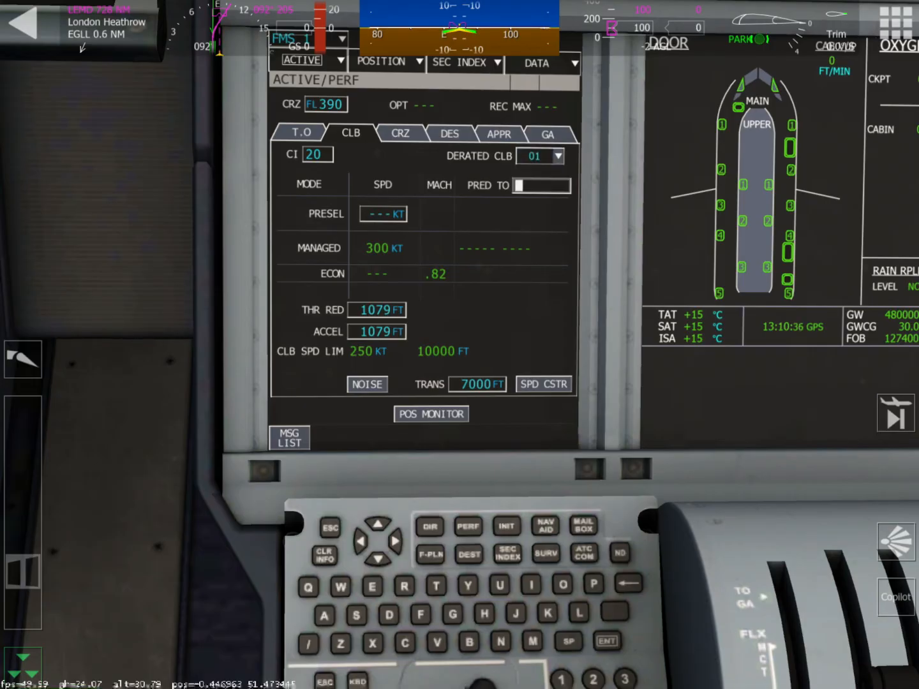
{"action": "left_click", "coordinate": [538, 156]}
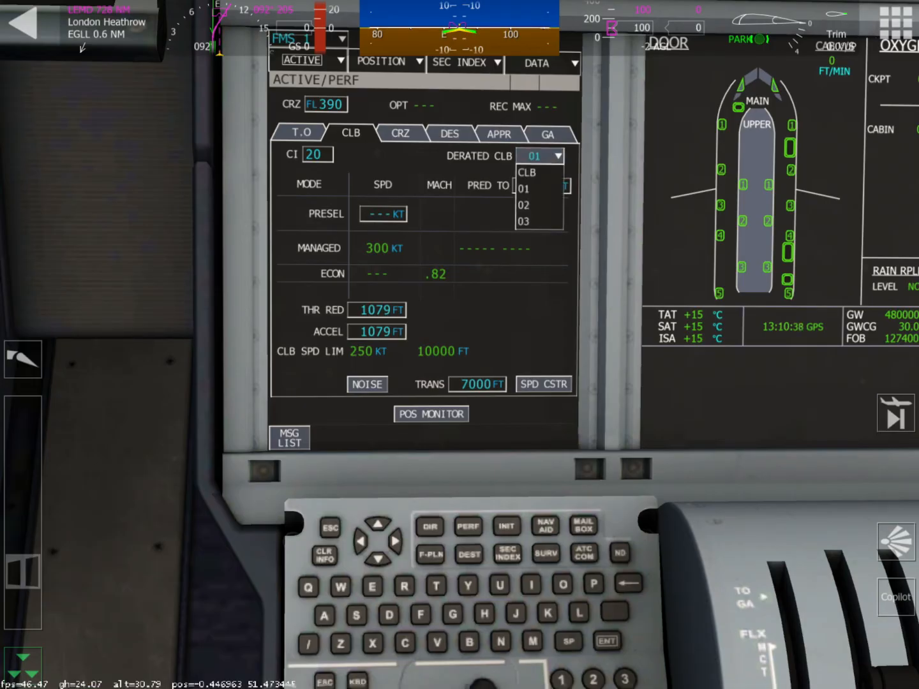
{"action": "left_click", "coordinate": [526, 173]}
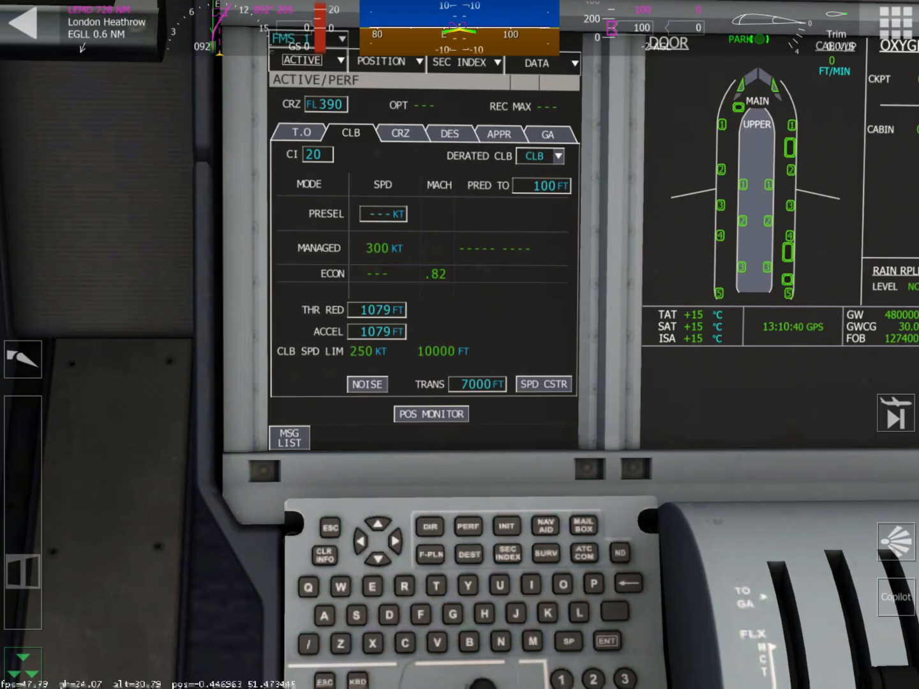
Step: Review the cruise and descent performance pages and move on to the approach page
{"action": "left_click", "coordinate": [401, 133]}
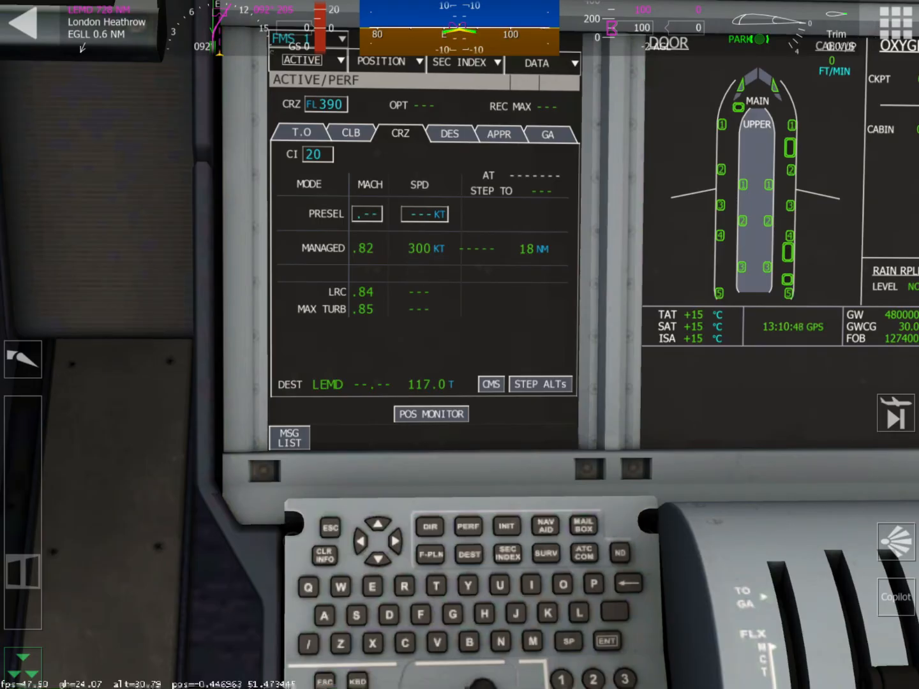
{"action": "left_click", "coordinate": [450, 134]}
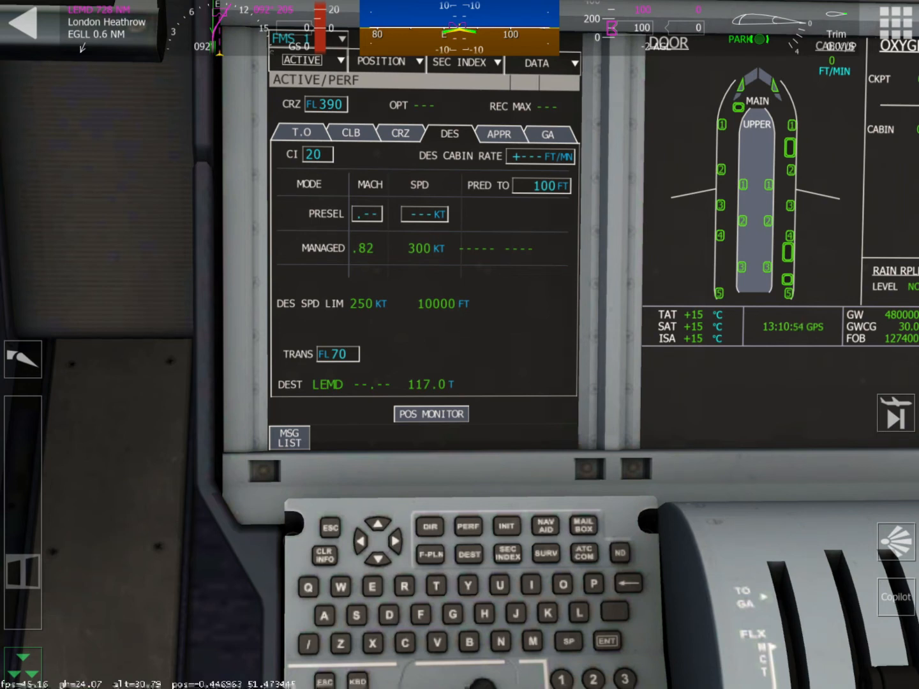
{"action": "left_click", "coordinate": [497, 134]}
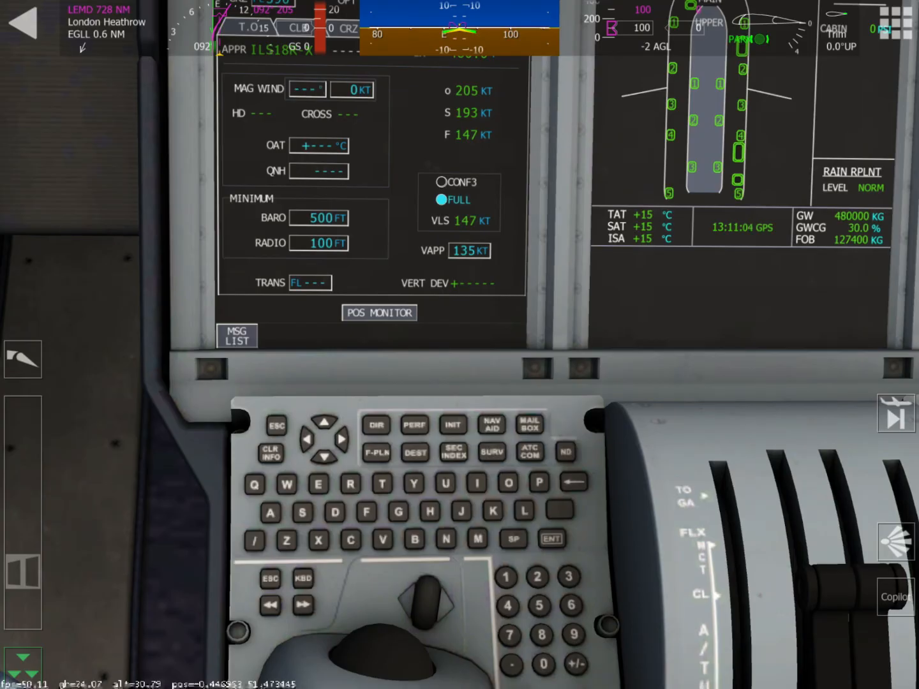
Step: Enter approach wind 6 kt, OAT +12 °C and QNH 1015
{"action": "left_click", "coordinate": [353, 90]}
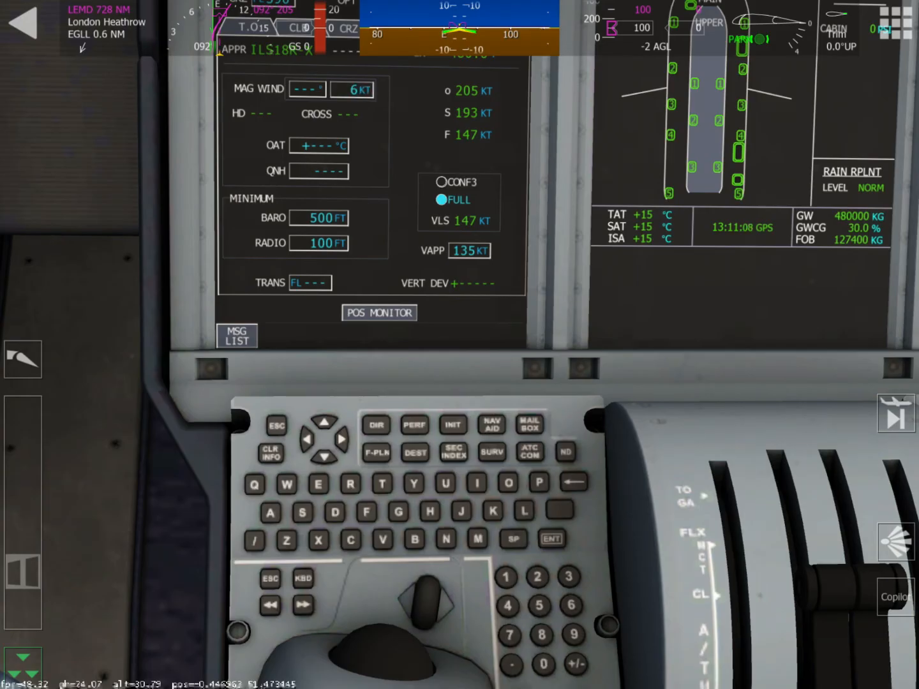
{"action": "left_click", "coordinate": [319, 145]}
{"action": "type", "text": "12"}
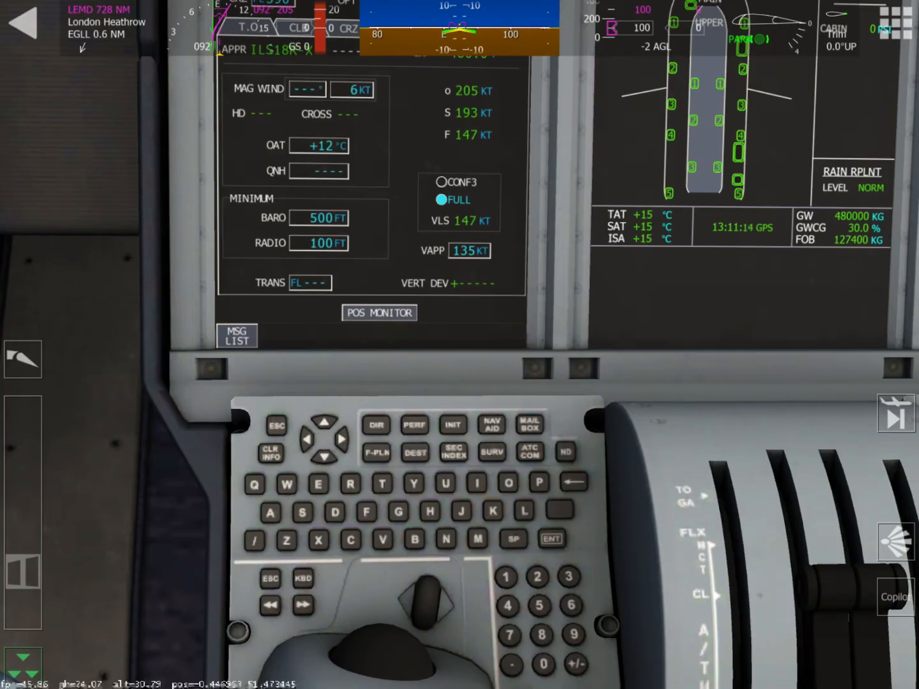
{"action": "type", "text": "1"}
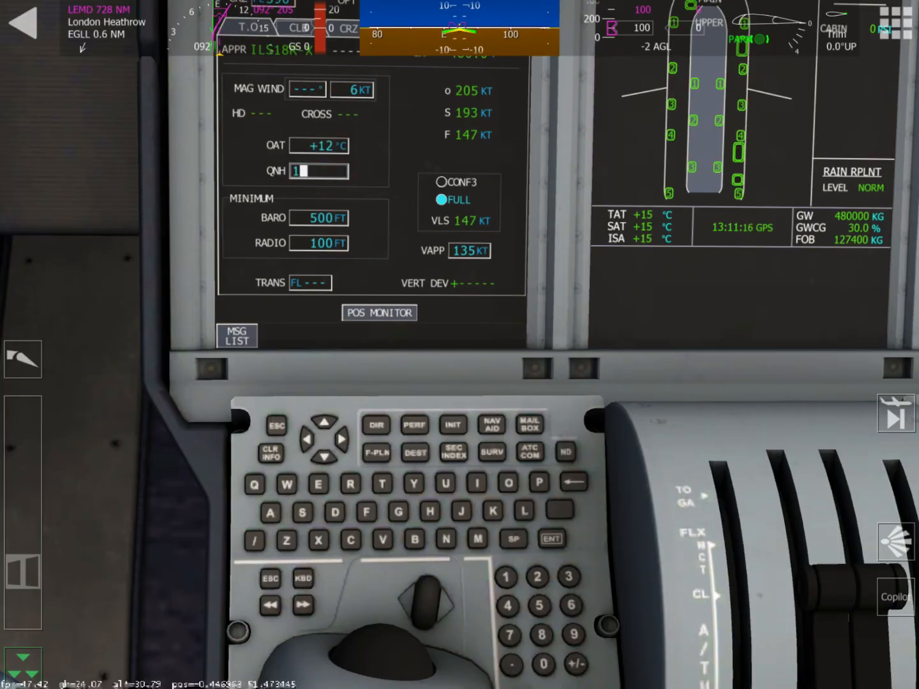
{"action": "type", "text": "015"}
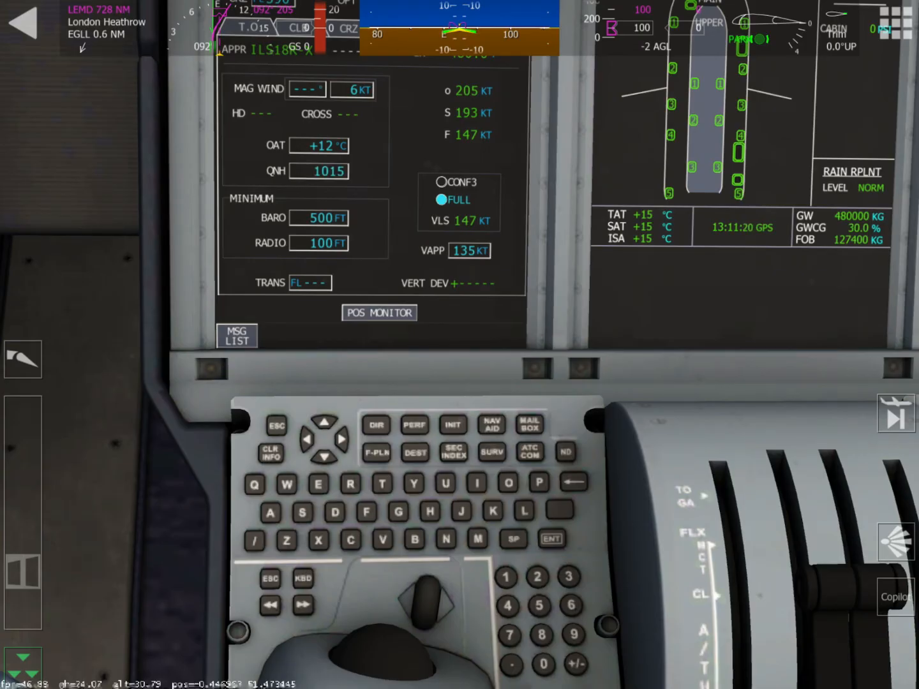
Step: Enter minimums BARO 120 ft, RADIO 150 ft and transition level 70
{"action": "left_click", "coordinate": [318, 217]}
{"action": "type", "text": "12"}
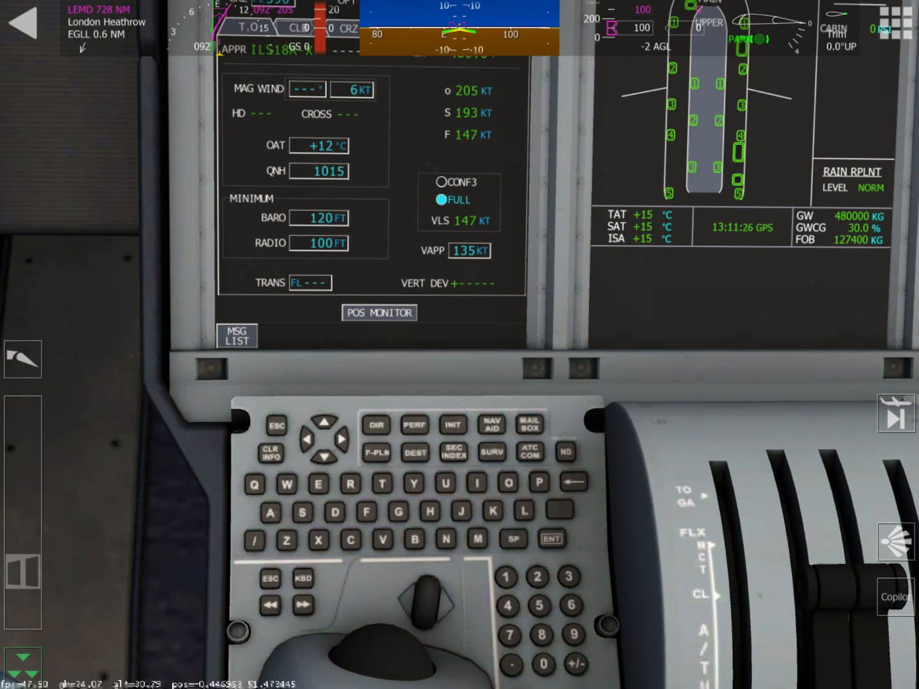
{"action": "left_click", "coordinate": [318, 243]}
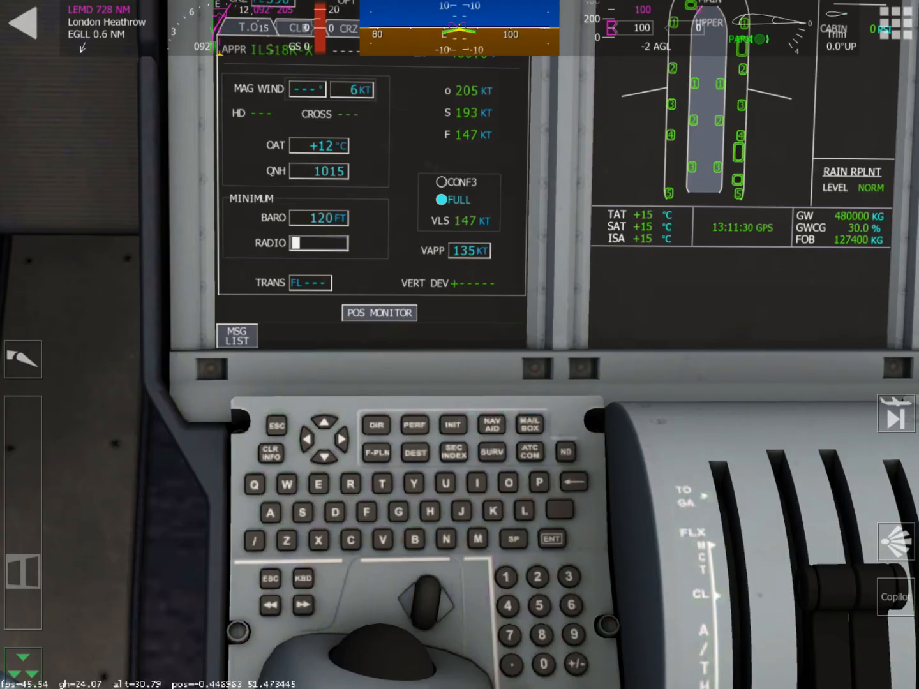
{"action": "type", "text": "150FT"}
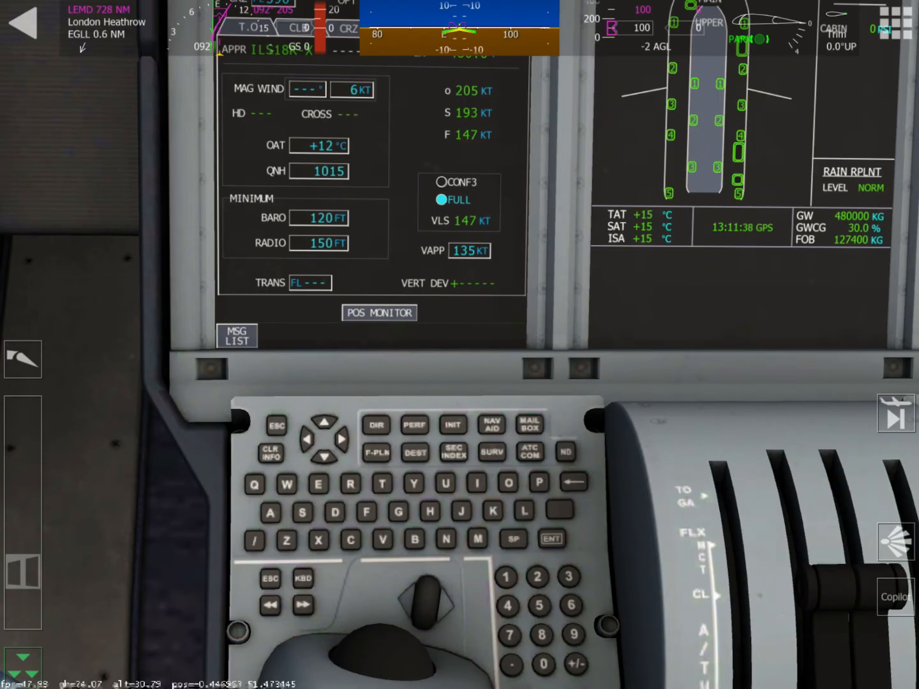
{"action": "left_click", "coordinate": [310, 284]}
{"action": "type", "text": "0"}
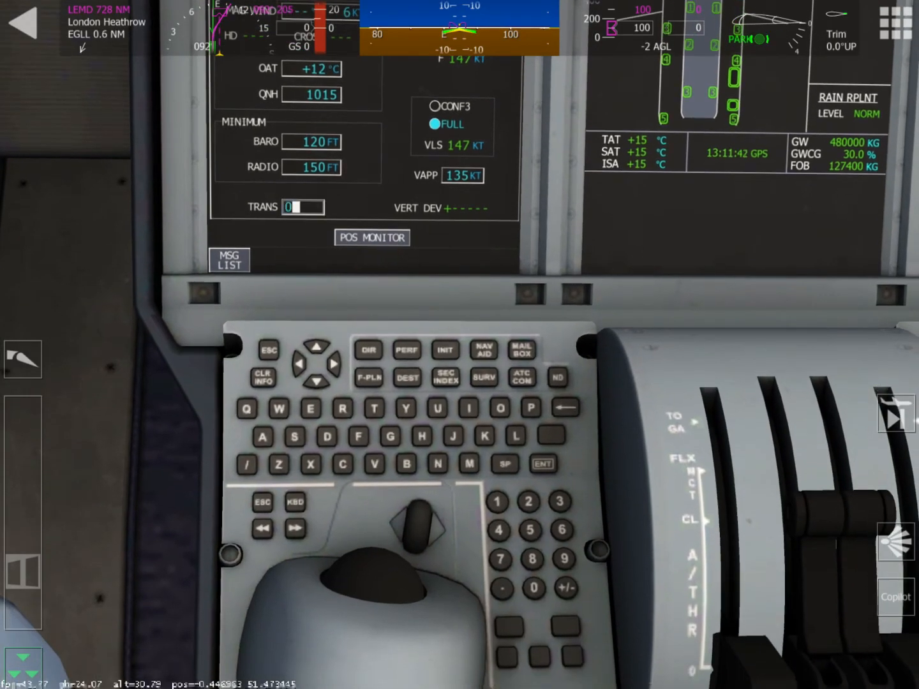
{"action": "type", "text": "7000"}
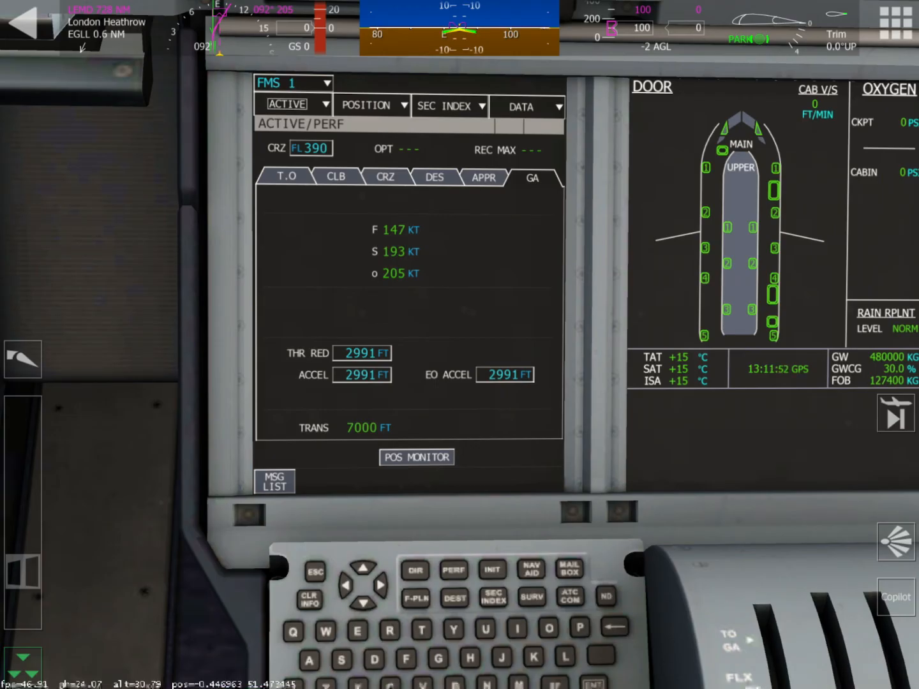
Step: Set the ND mode knob to PLAN and adjust the range to show the EGLL–LEMD route
{"action": "left_click", "coordinate": [288, 177]}
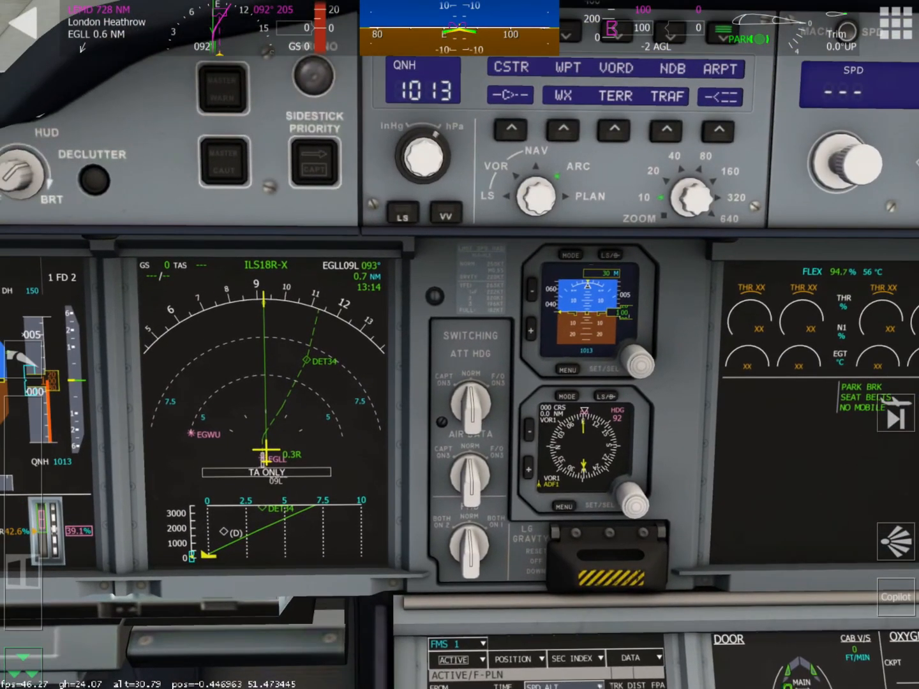
{"action": "left_click", "coordinate": [536, 194]}
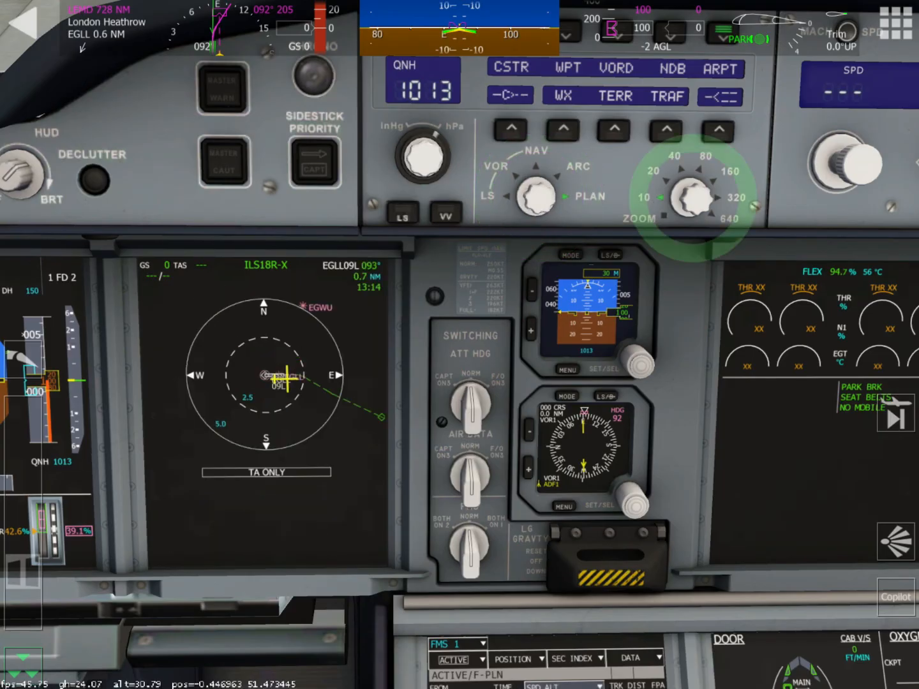
{"action": "left_click", "coordinate": [694, 197]}
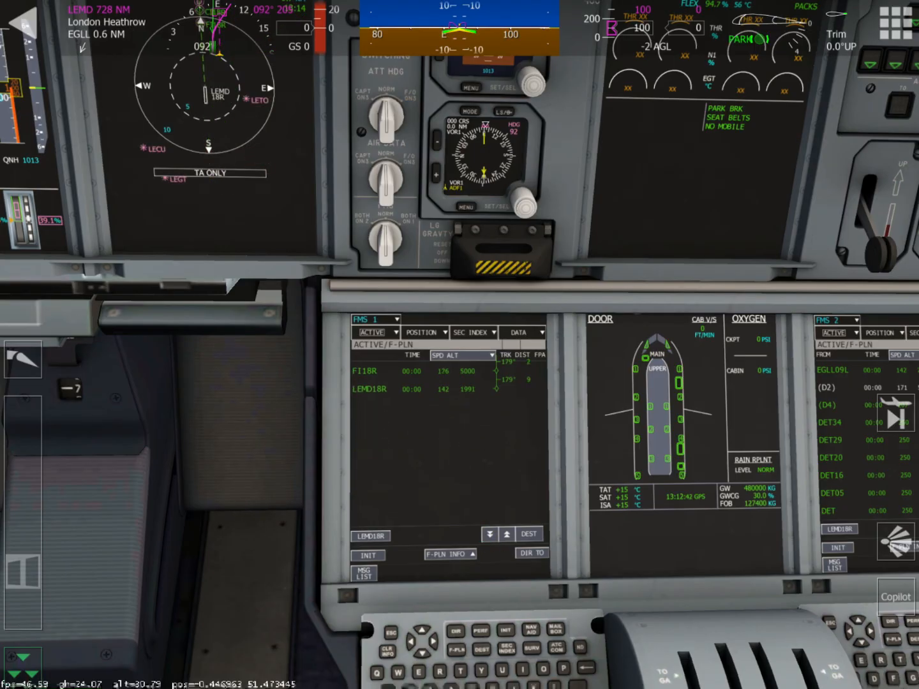
Step: Scroll the flight plan to EGLL09L, view the EFOB T.WIND columns, then return to SPD ALT
{"action": "left_click", "coordinate": [490, 533]}
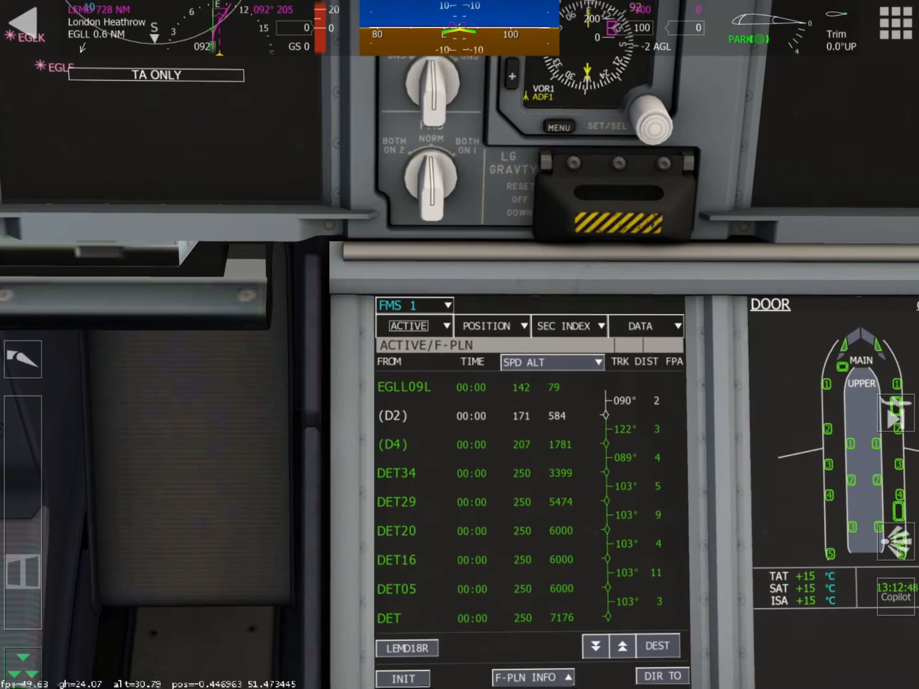
{"action": "left_click", "coordinate": [551, 362]}
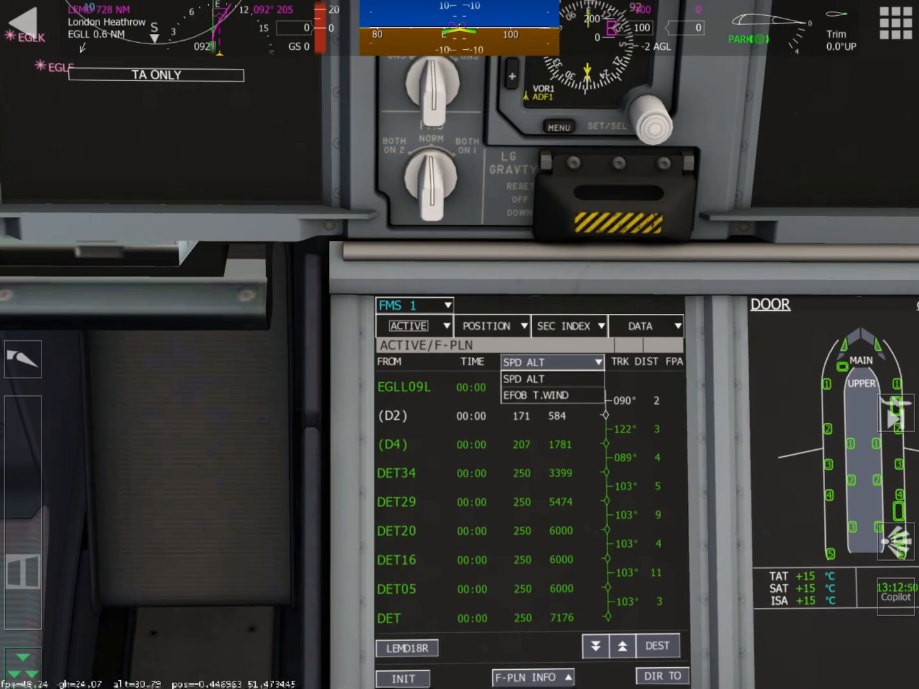
{"action": "left_click", "coordinate": [532, 396]}
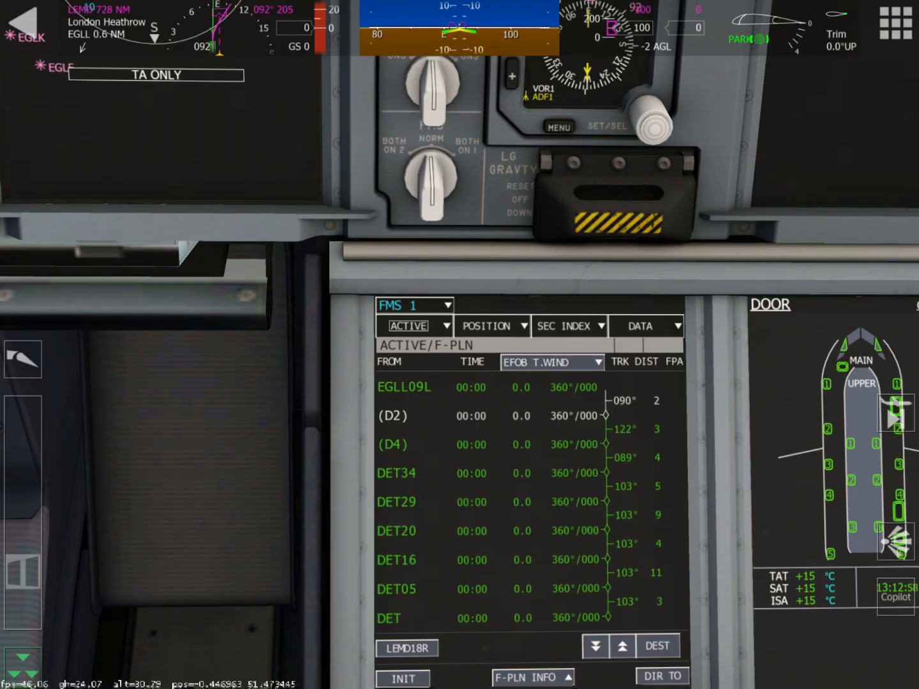
{"action": "left_click", "coordinate": [552, 363]}
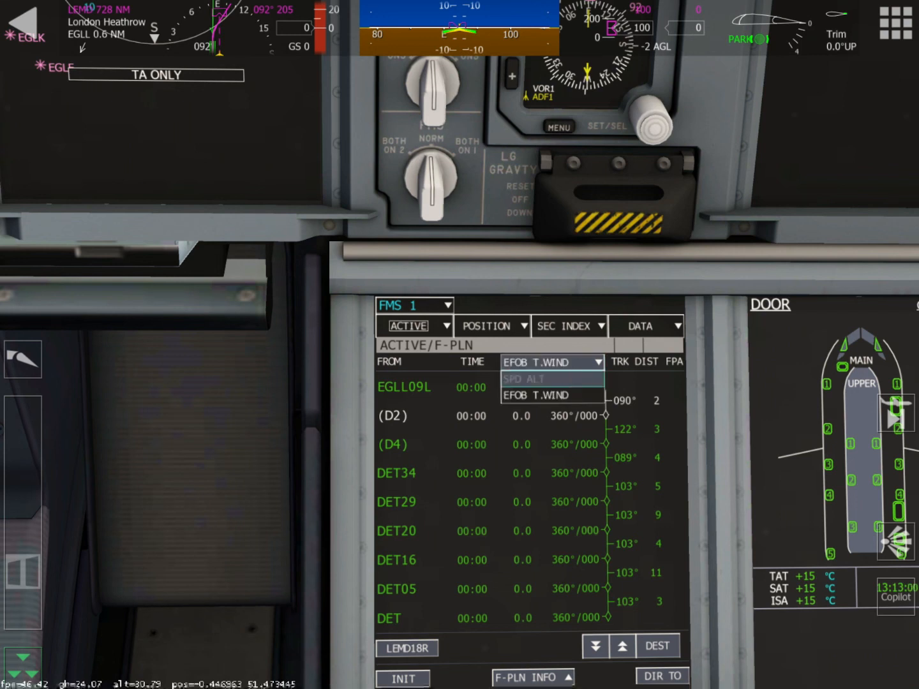
{"action": "left_click", "coordinate": [525, 378]}
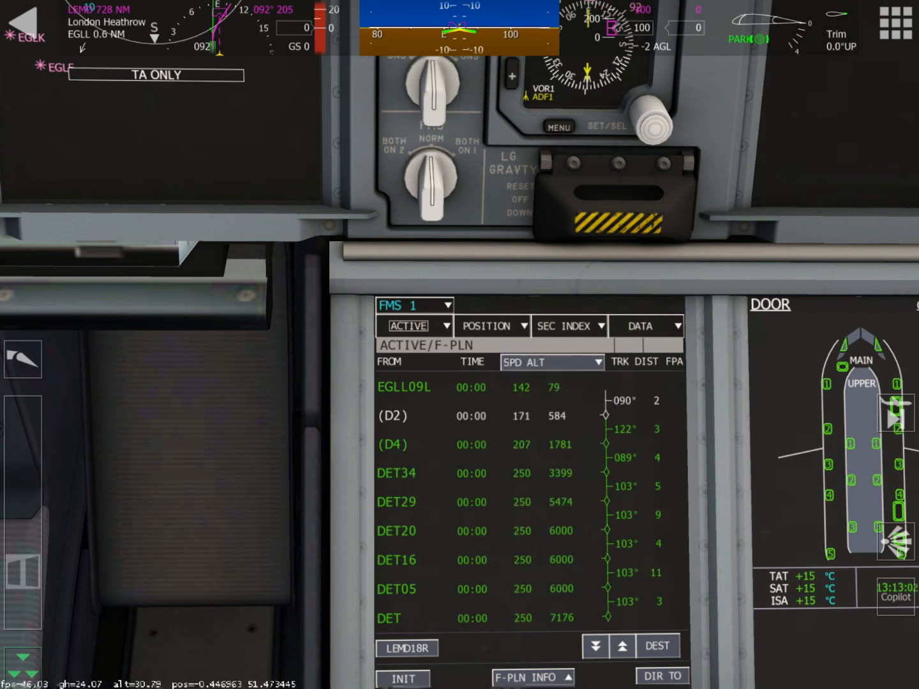